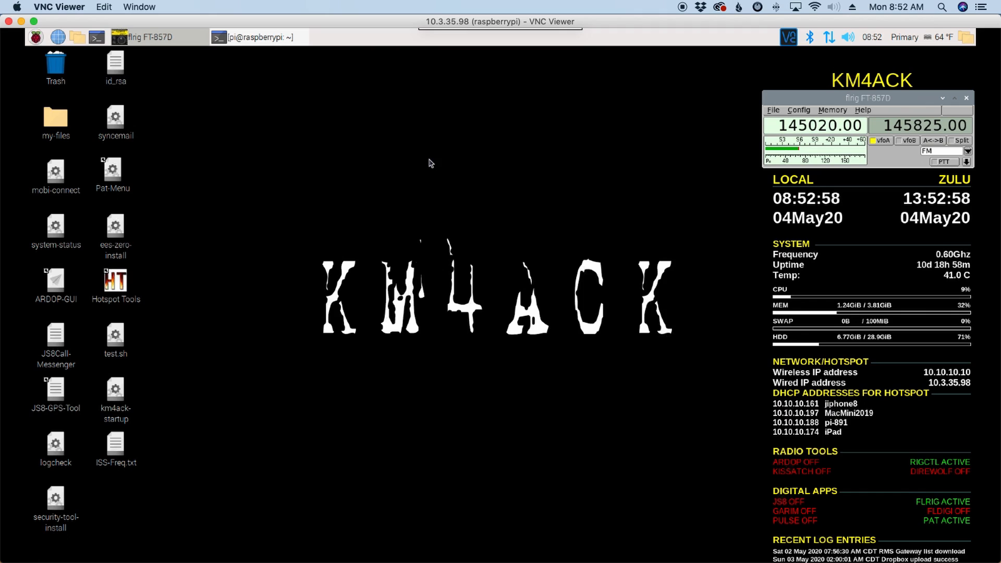
# Open the km4ack/Pi-APRS repository page on GitHub.
pyautogui.click(254, 36)
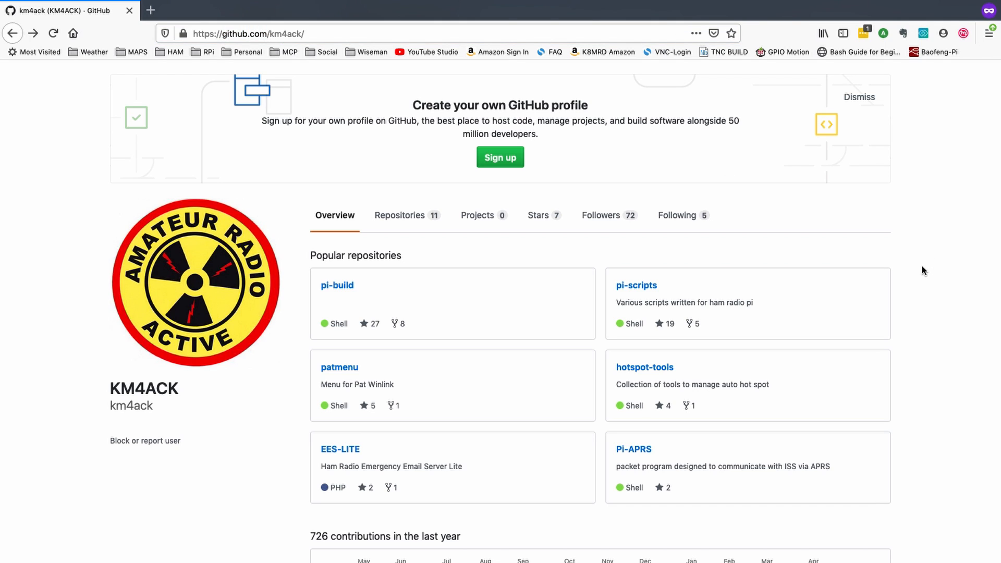
pyautogui.scroll(-3)
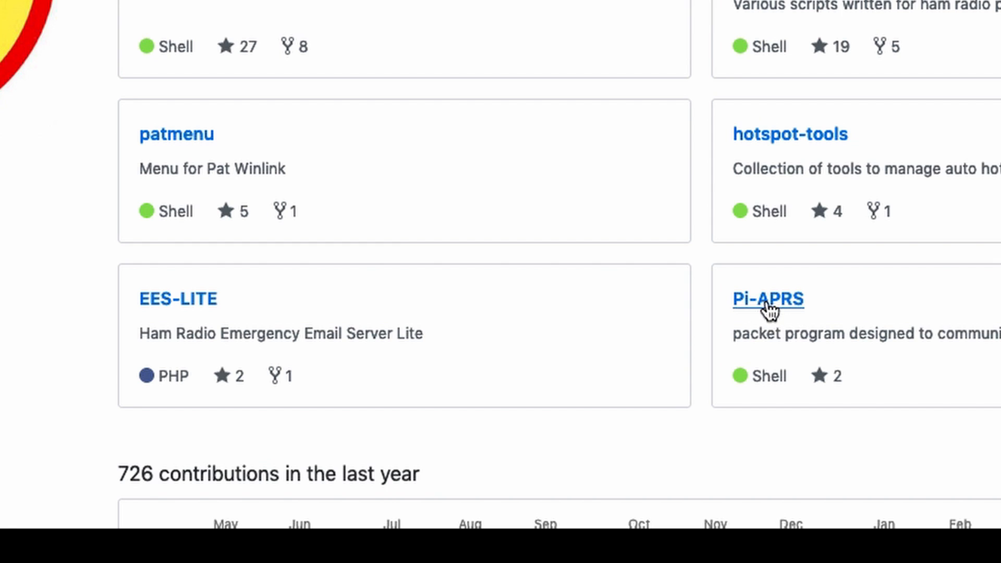
pyautogui.click(767, 299)
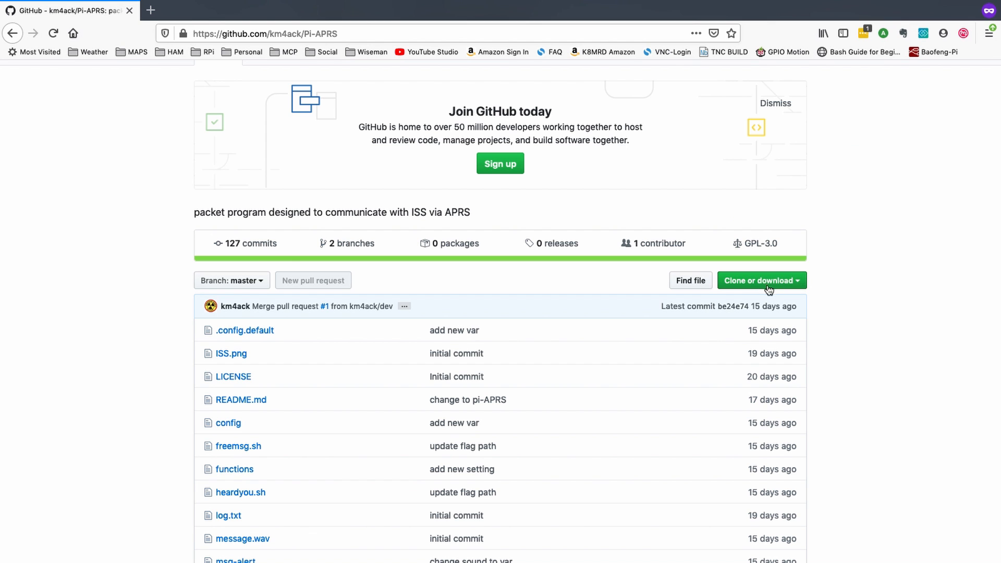
pyautogui.moveTo(795, 283)
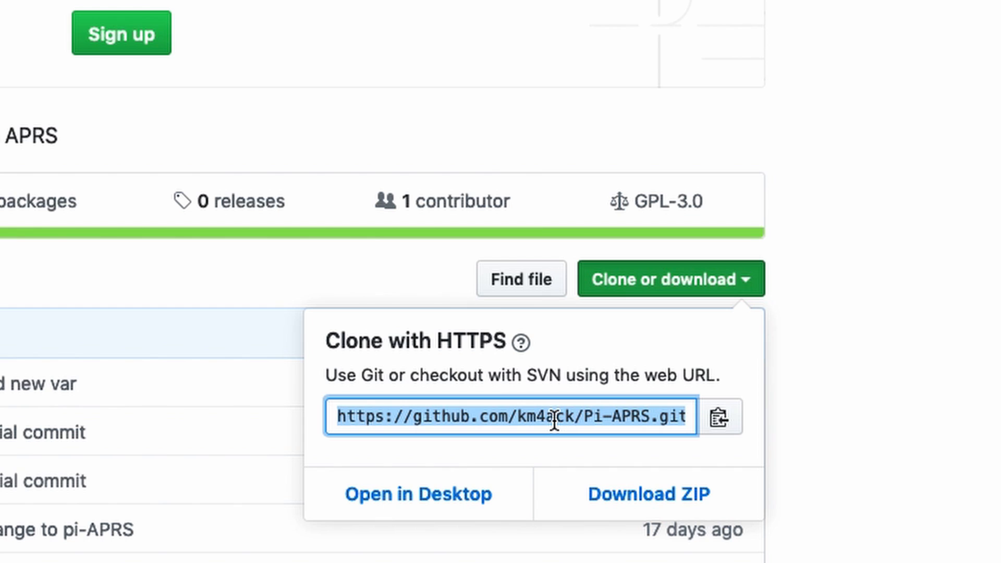
pyautogui.moveTo(748, 455)
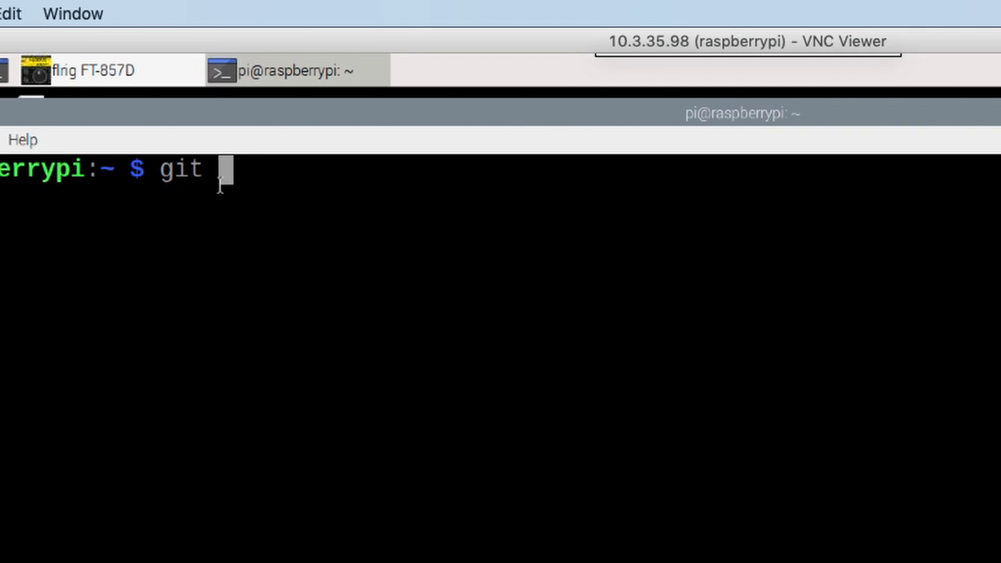
# Clone the pasted Pi-APRS URL with git clone, then begin typing apt-get install yad.
pyautogui.write('clone')
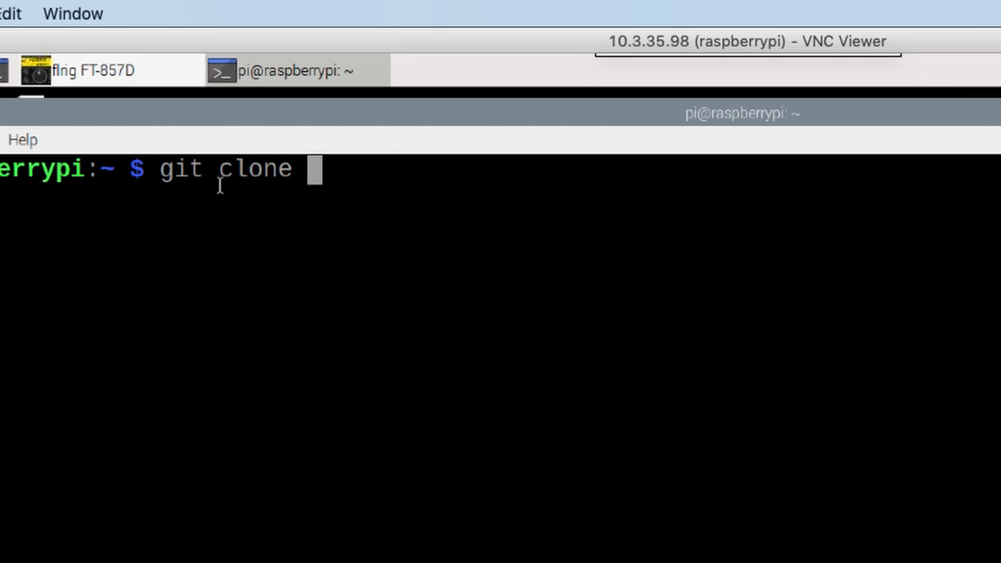
pyautogui.rightClick(319, 169)
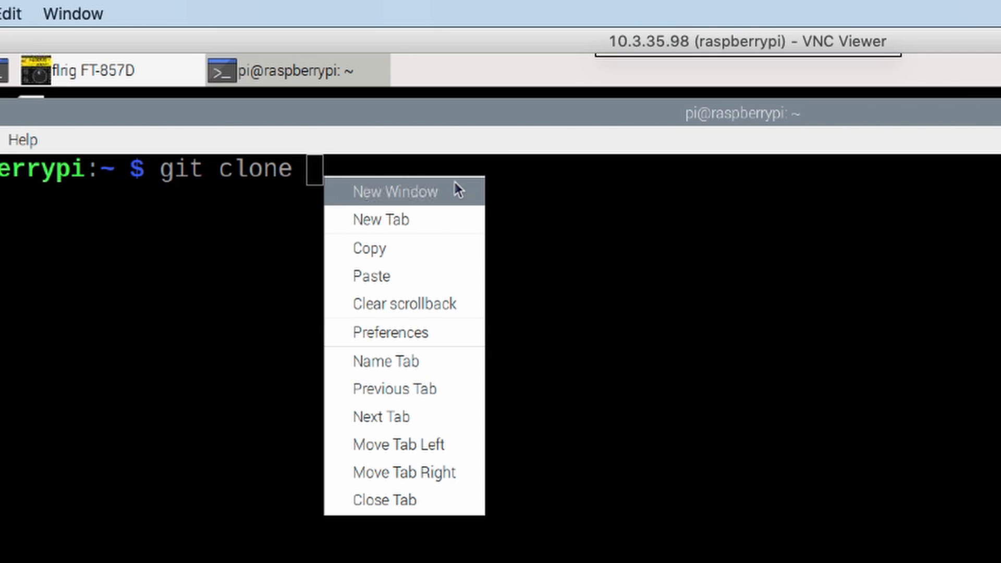
pyautogui.click(370, 275)
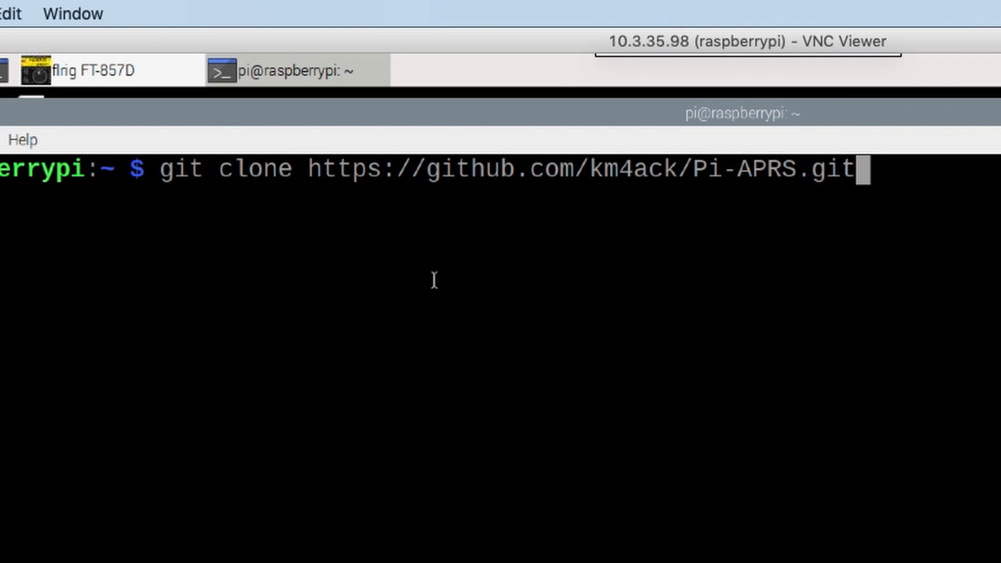
pyautogui.moveTo(850, 248)
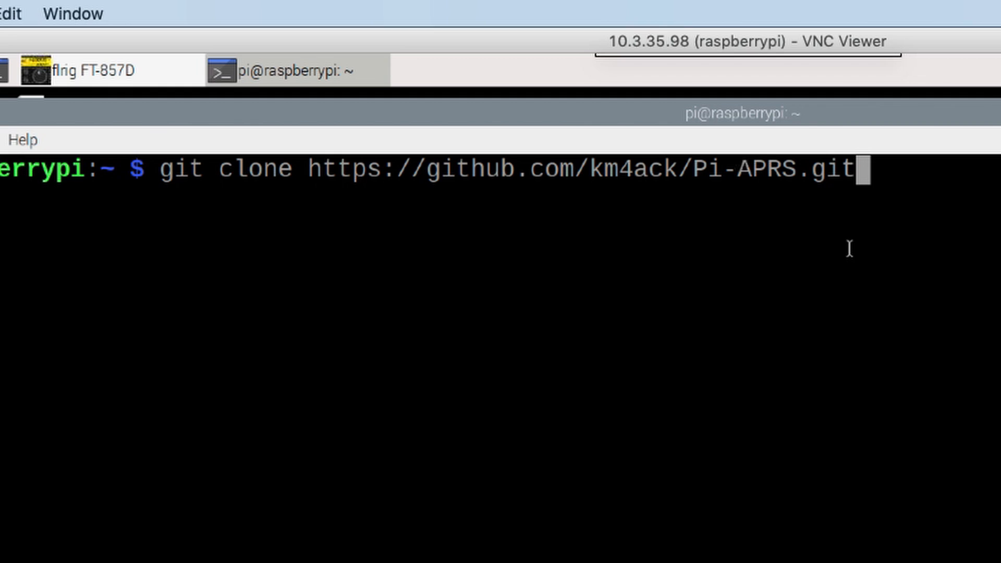
pyautogui.press('Return')
pyautogui.write('sudo apt')
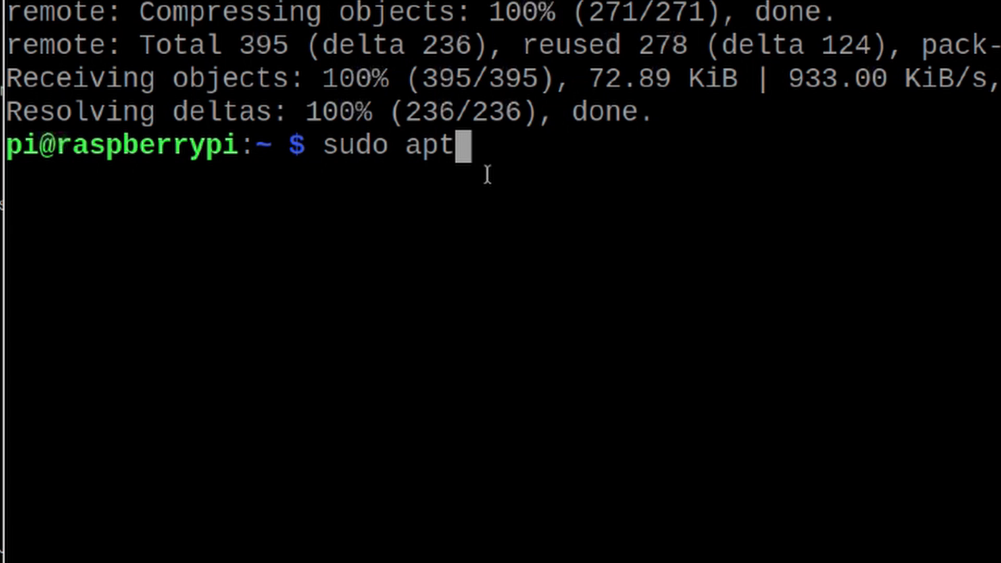
pyautogui.write('-get insta')
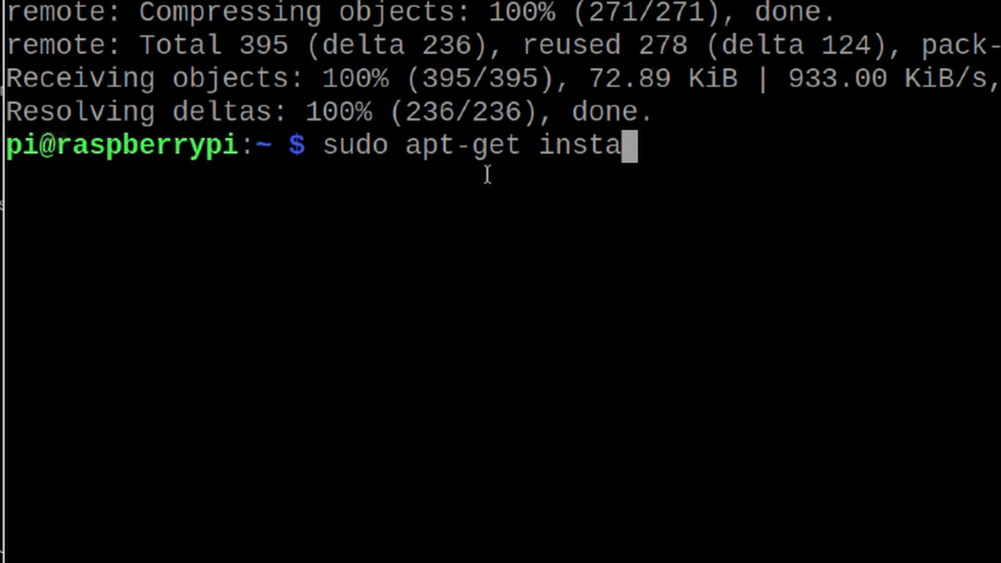
pyautogui.write('ll yad')
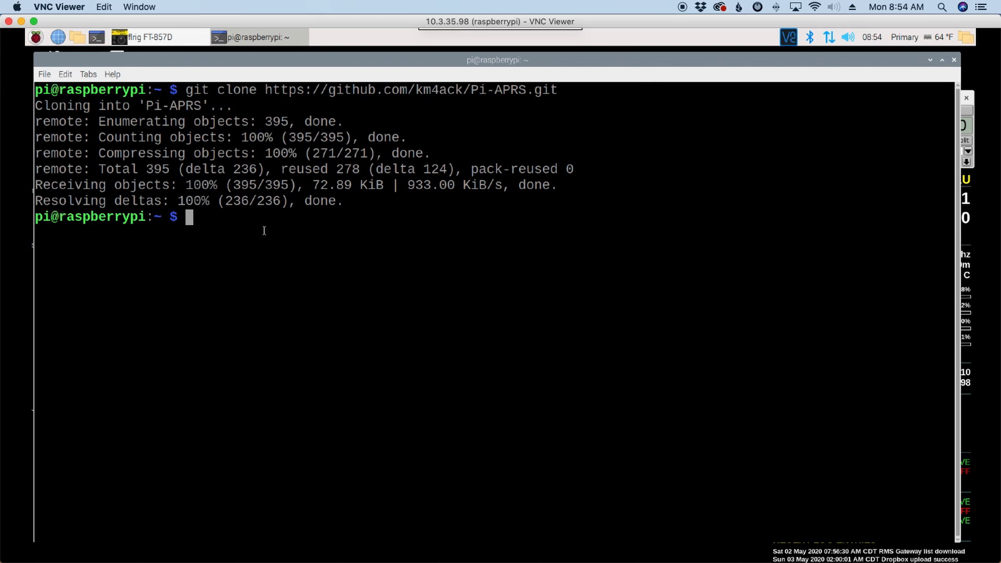
# Link ~/Pi-APRS/pi-aprs to ~/Desktop/Pi-APRS using ln -sf.
pyautogui.write('ln')
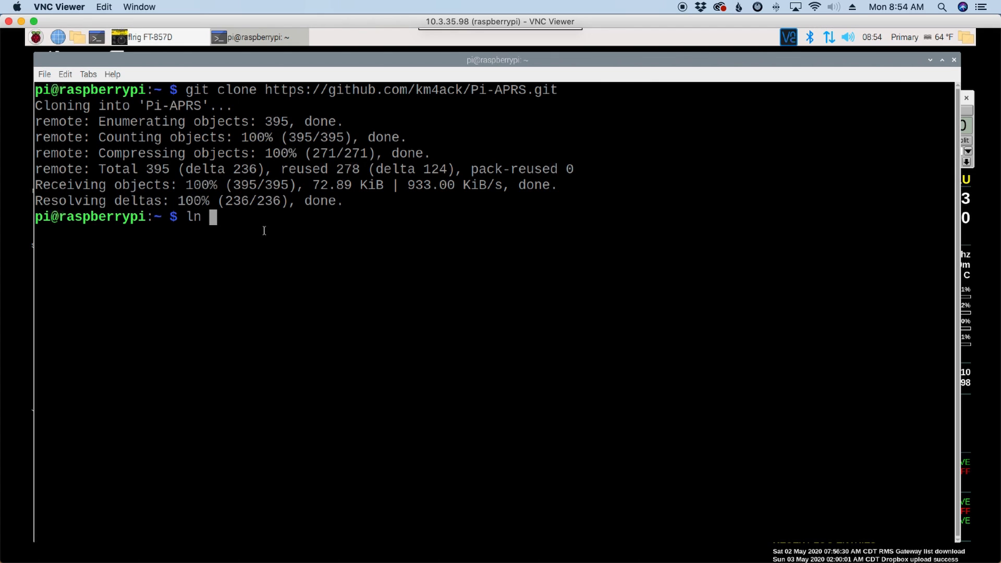
pyautogui.write('-sf')
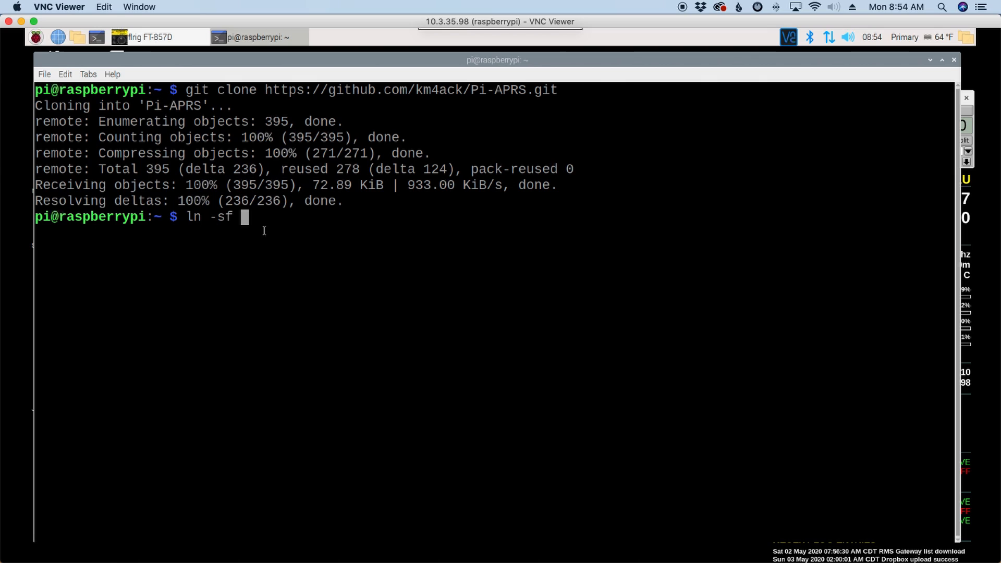
pyautogui.write('~')
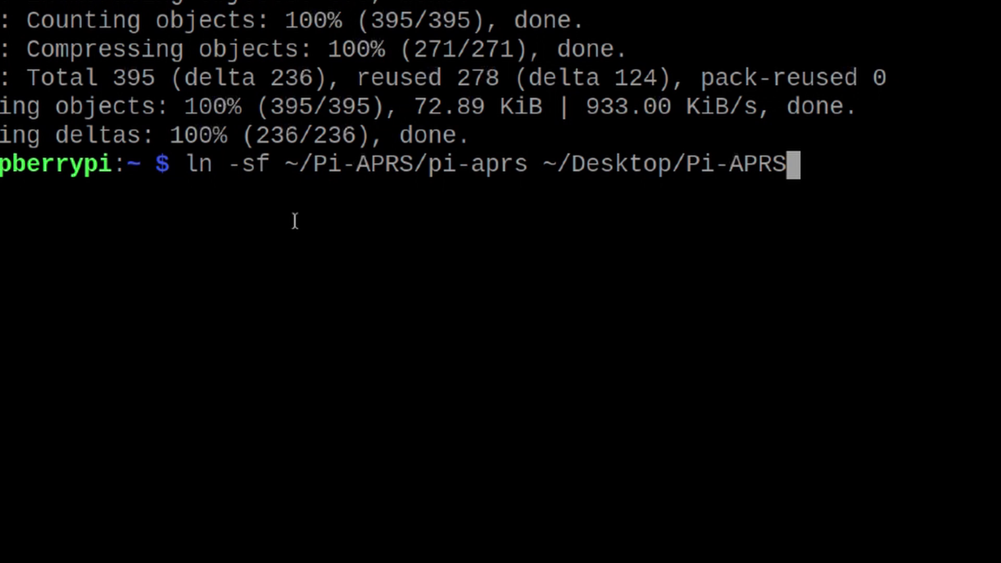
pyautogui.moveTo(313, 159)
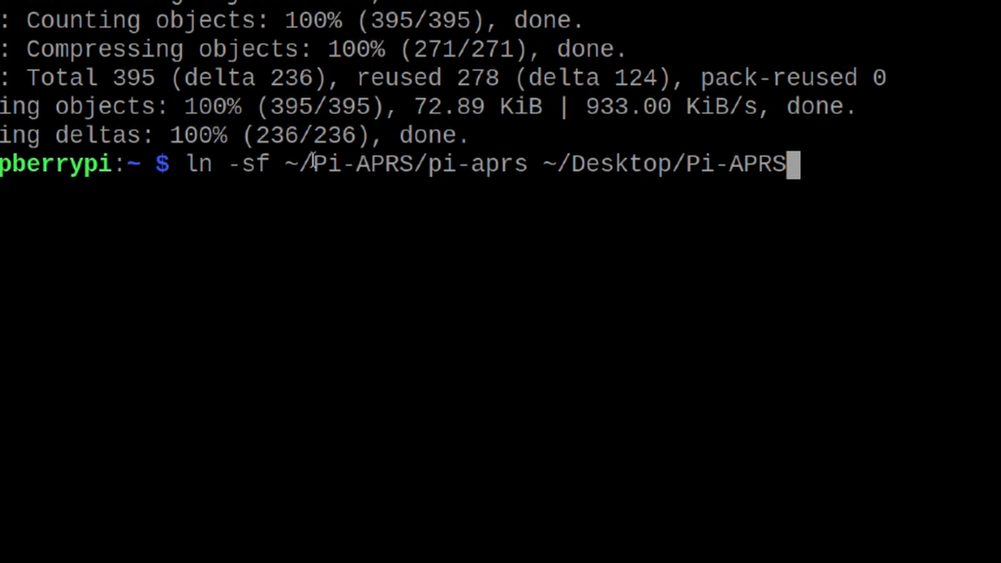
pyautogui.moveTo(379, 165)
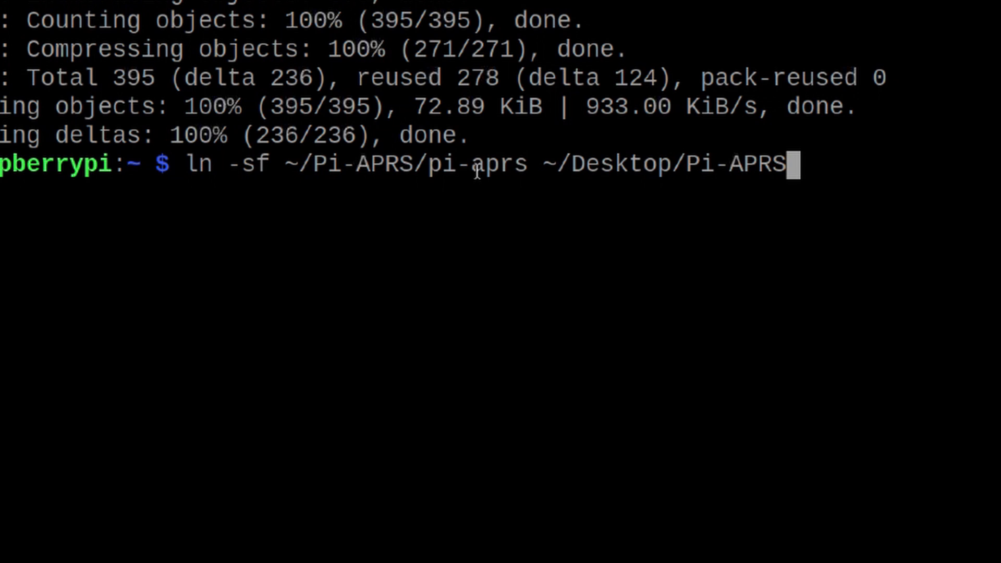
pyautogui.moveTo(516, 174)
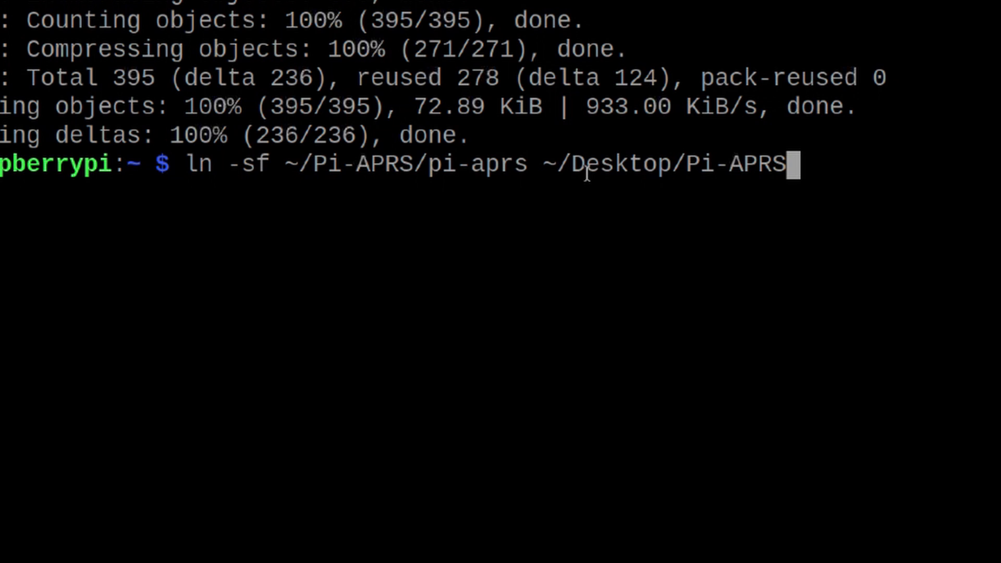
pyautogui.moveTo(692, 181)
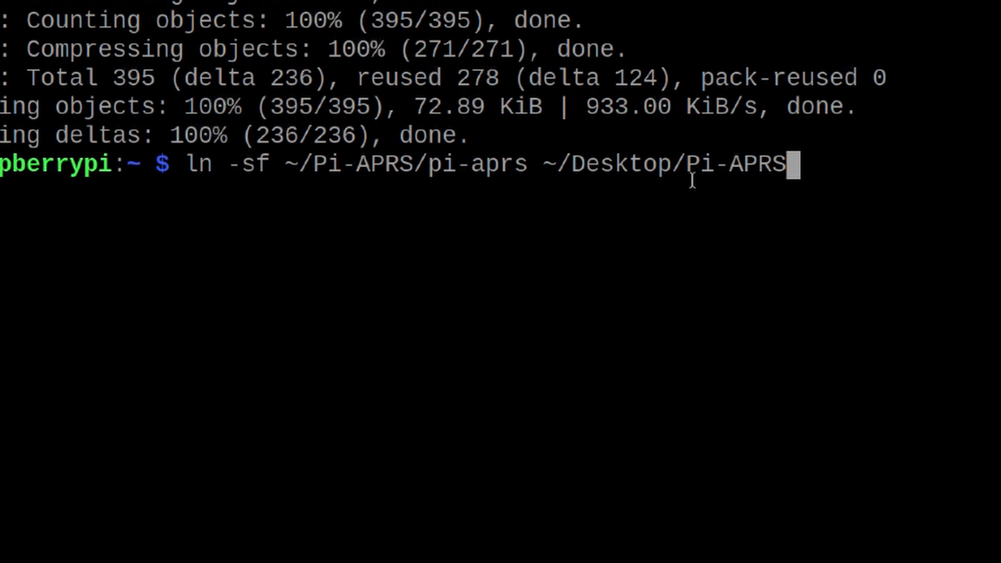
pyautogui.moveTo(756, 195)
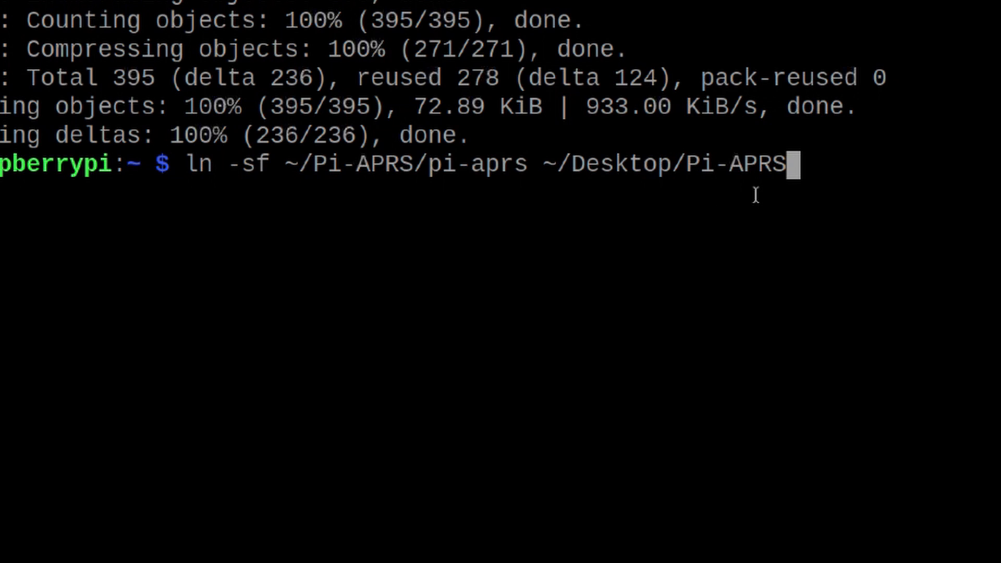
pyautogui.press('Return')
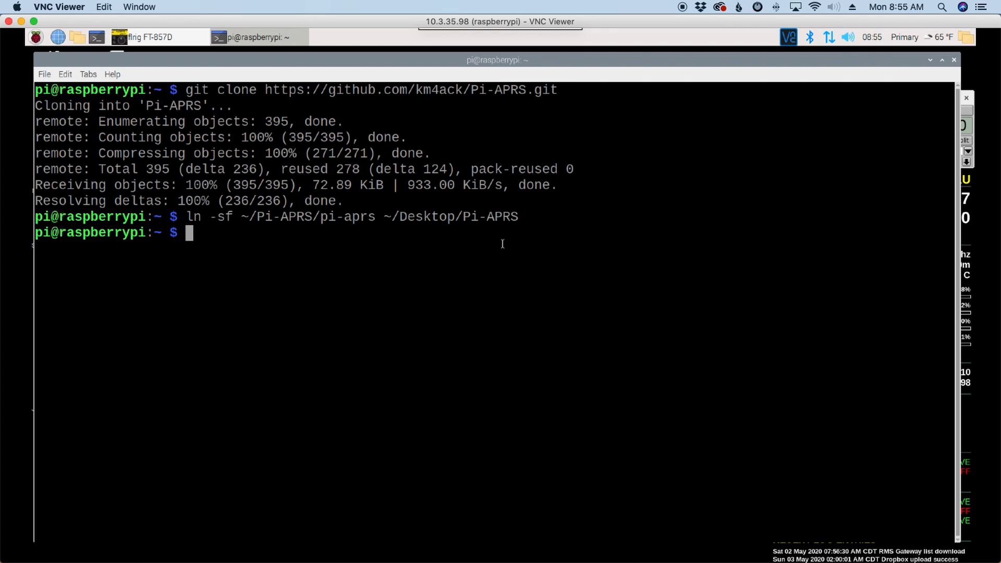
pyautogui.moveTo(514, 237)
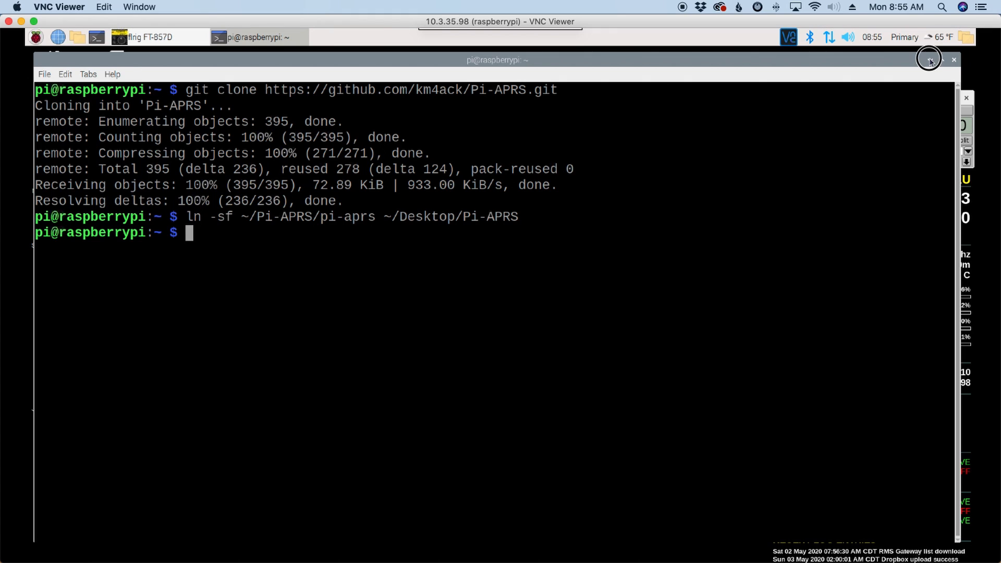
# Minimize the terminal and start Pi-APRS from its desktop icon.
pyautogui.click(930, 60)
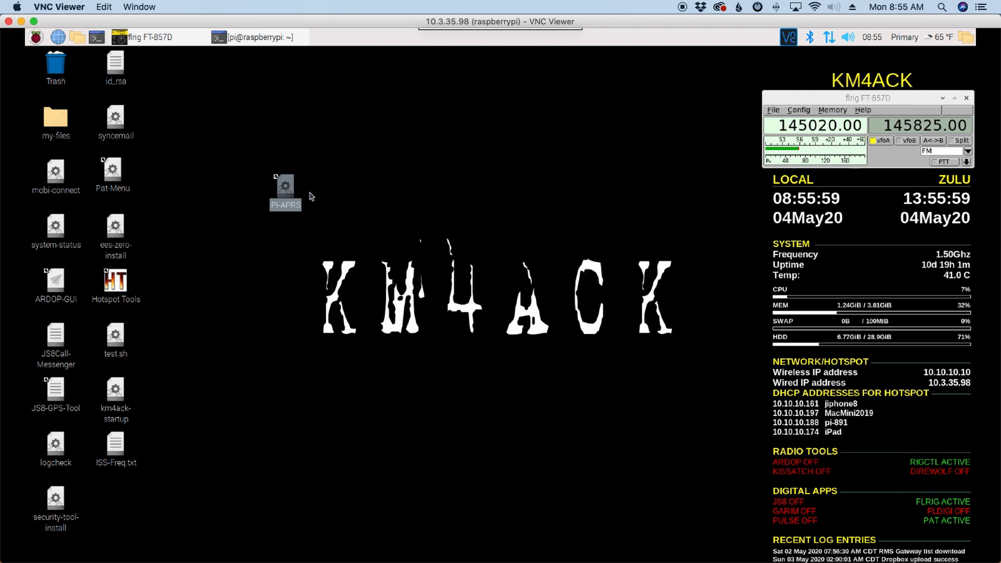
pyautogui.doubleClick(285, 186)
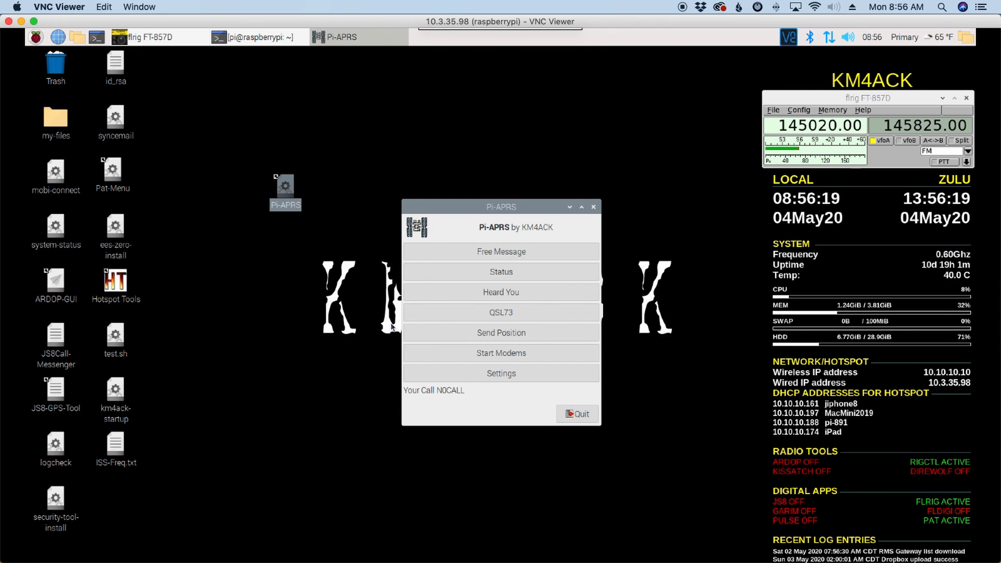
pyautogui.moveTo(486, 380)
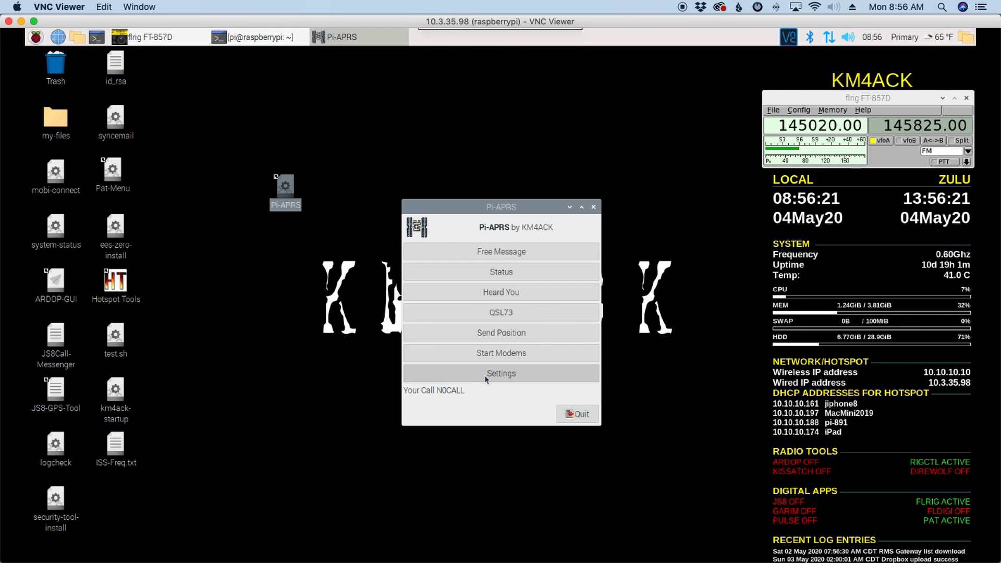
pyautogui.click(501, 373)
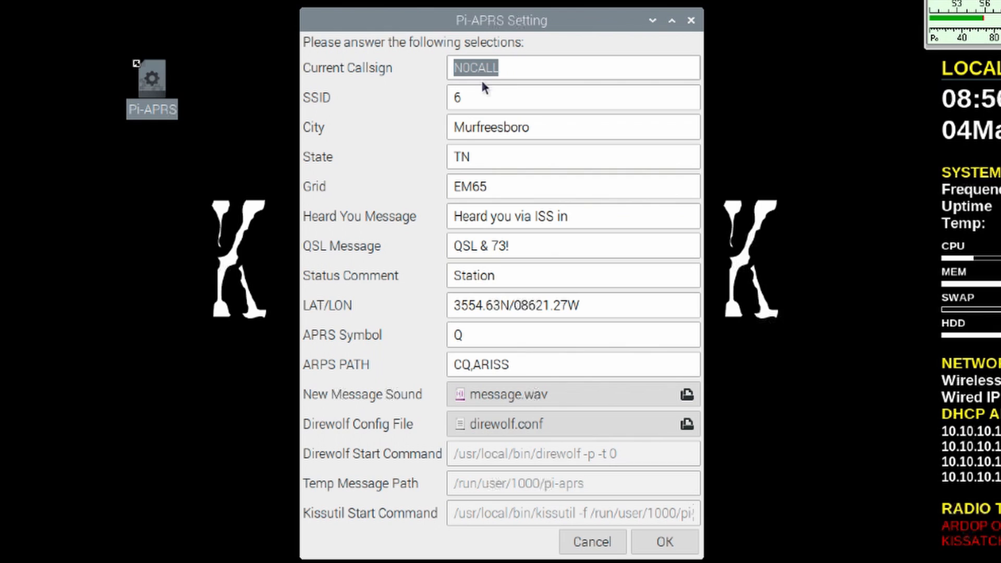
pyautogui.write('KM4')
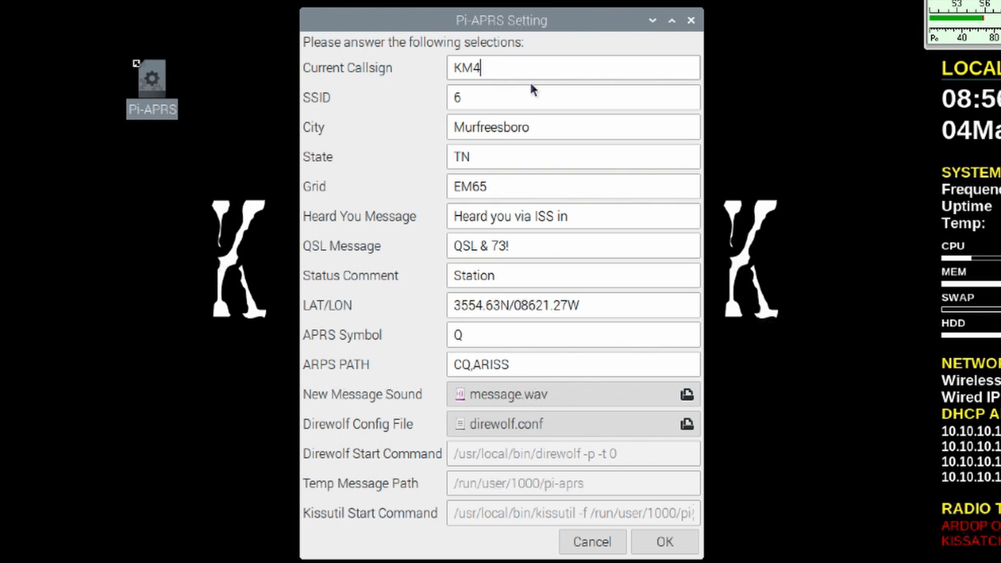
pyautogui.write('ACK')
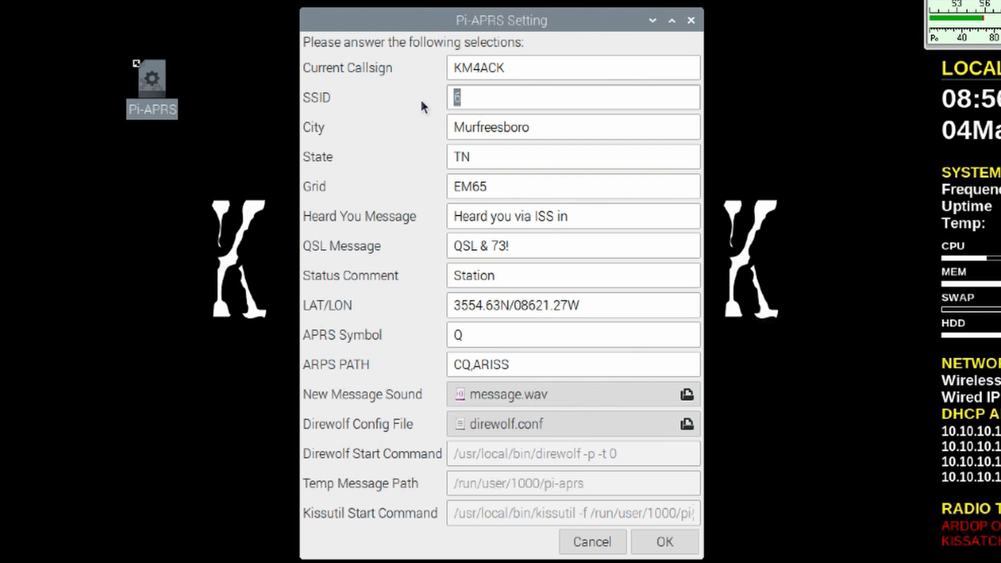
pyautogui.moveTo(421, 141)
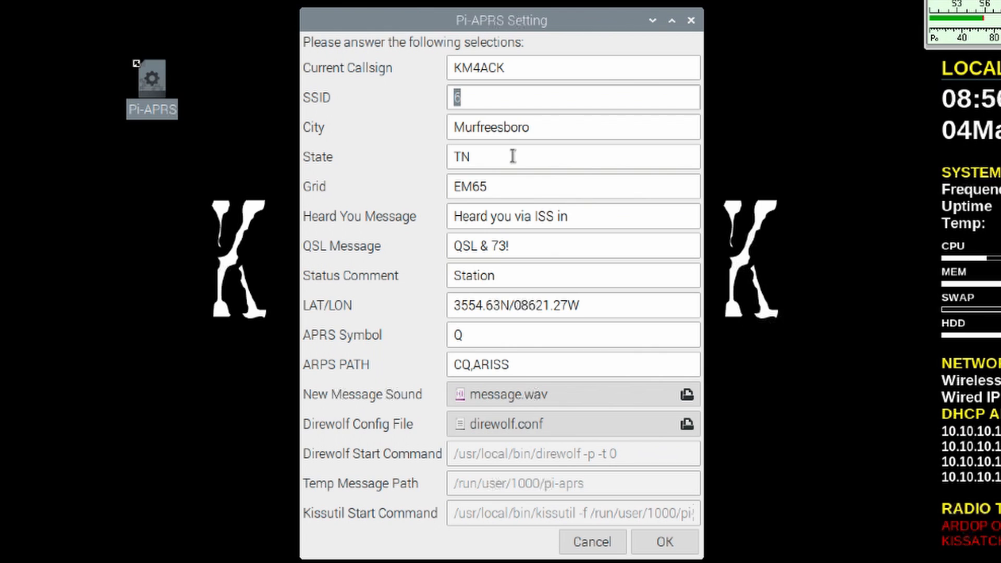
pyautogui.moveTo(468, 187)
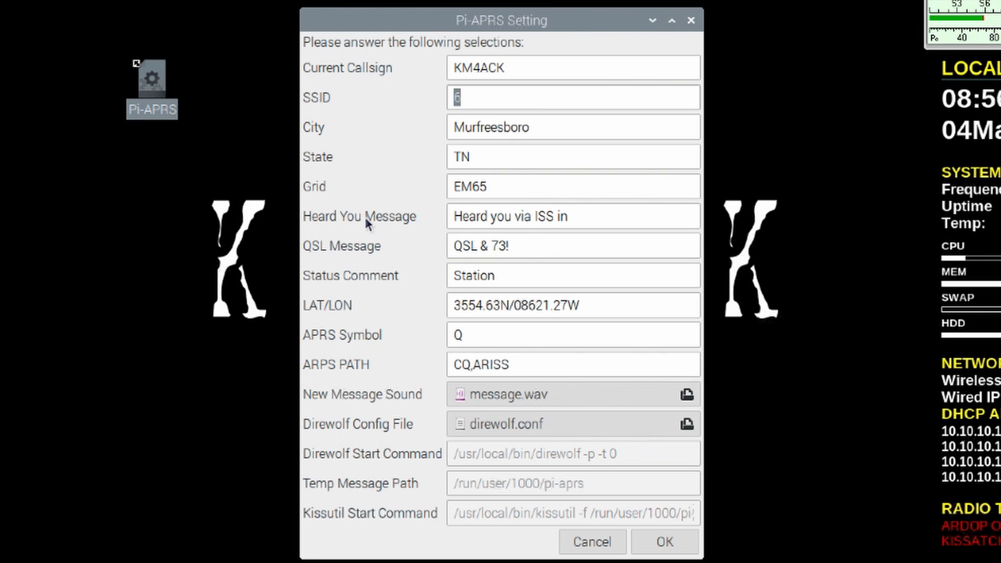
pyautogui.moveTo(600, 220)
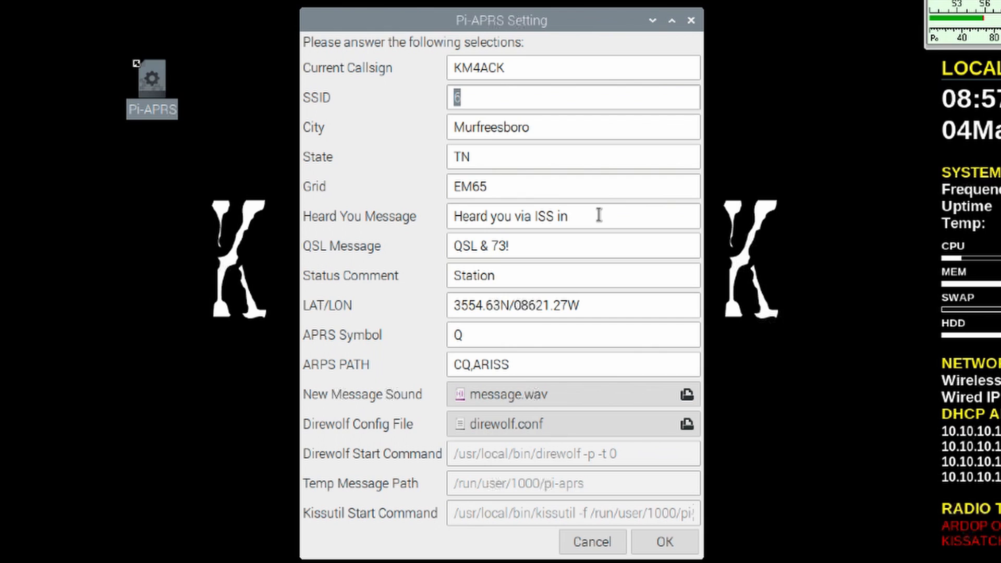
pyautogui.moveTo(507, 208)
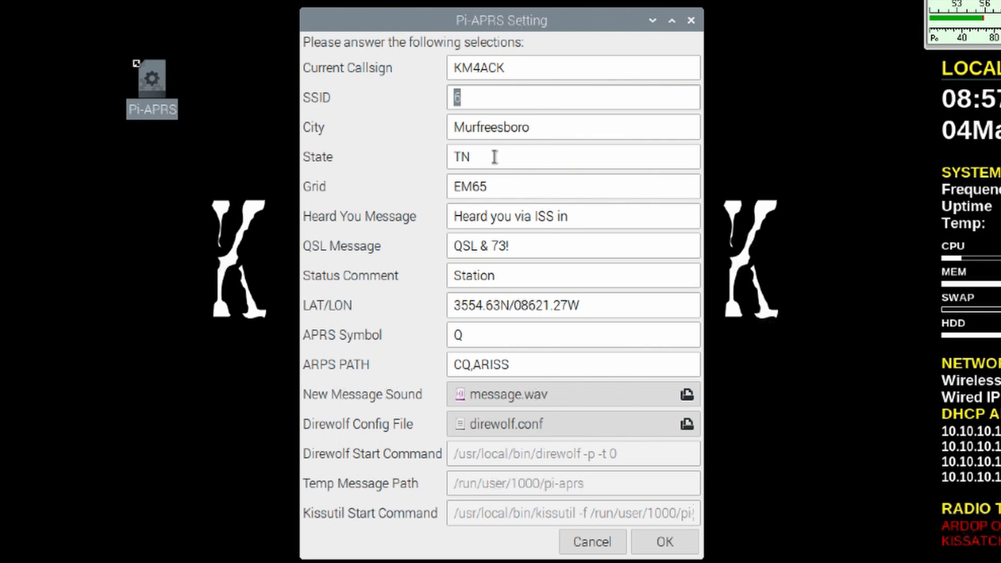
pyautogui.moveTo(611, 212)
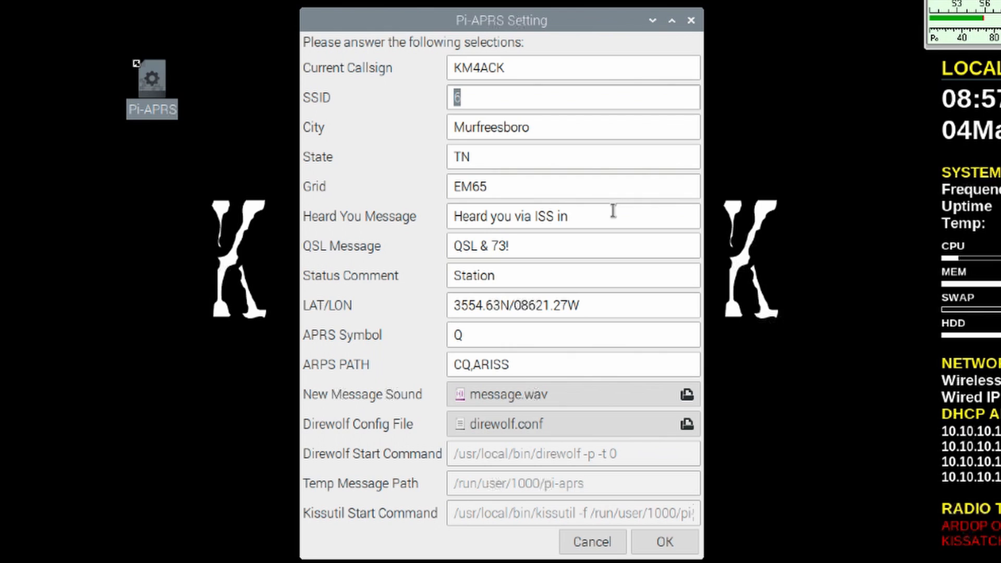
pyautogui.moveTo(497, 245)
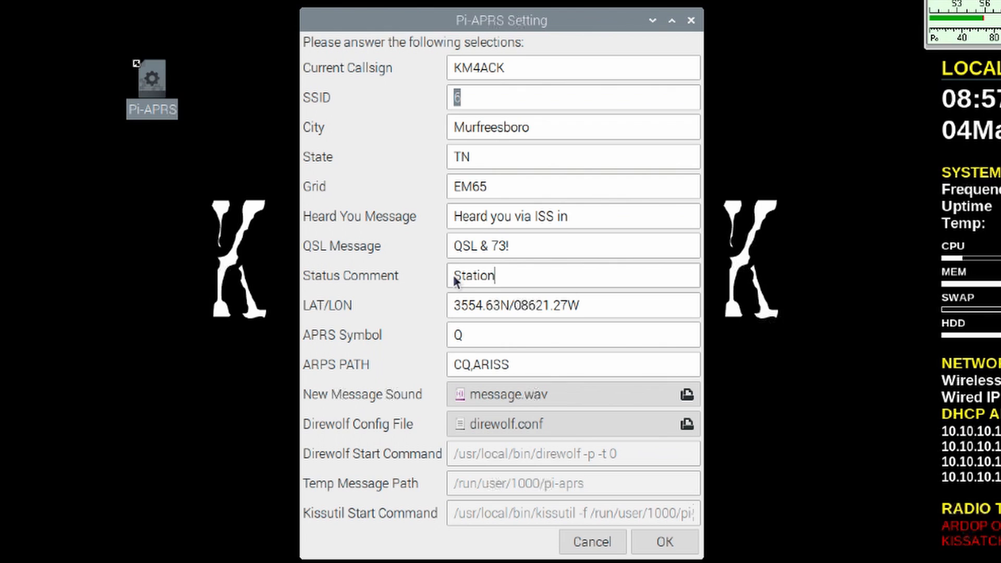
# Prefix the Status Comment with 'Pi-APRS' so it reads 'Pi-APRS Station'.
pyautogui.write('P')
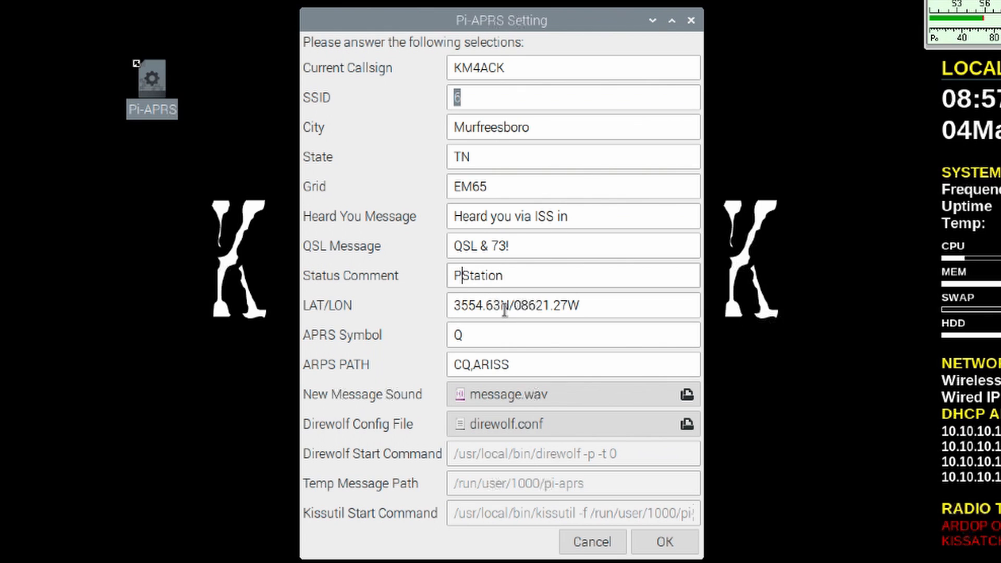
pyautogui.write('i-APRS')
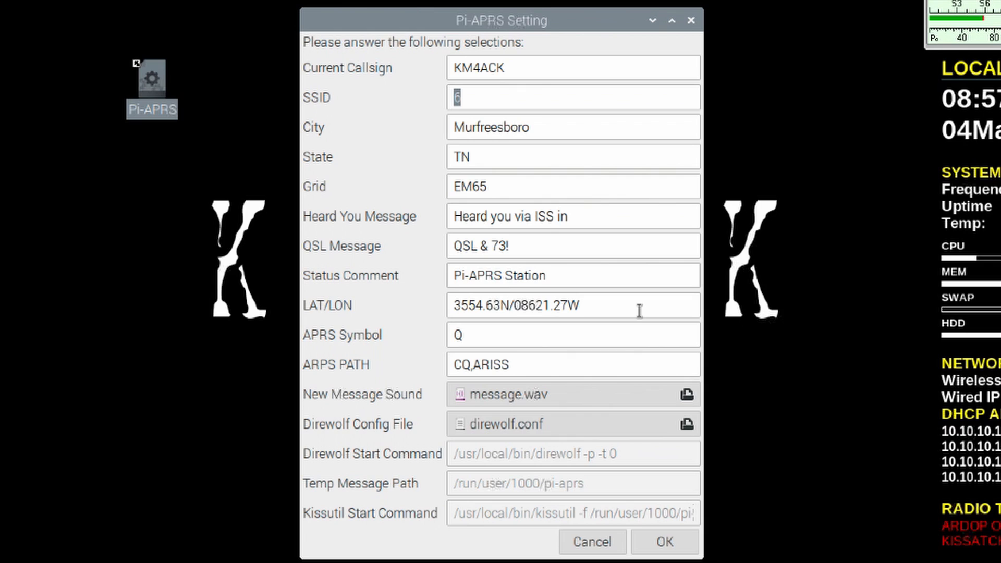
pyautogui.moveTo(439, 325)
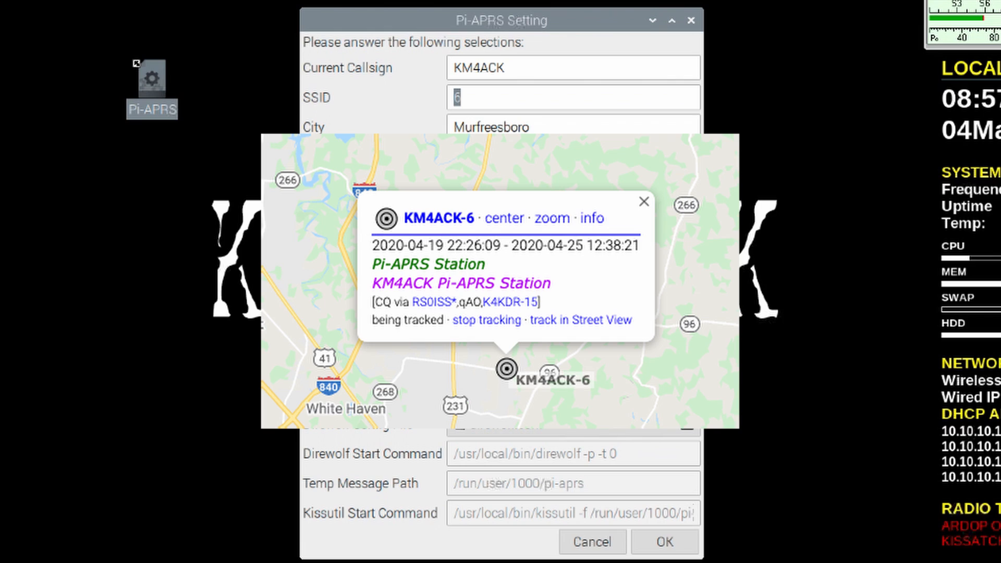
pyautogui.click(644, 201)
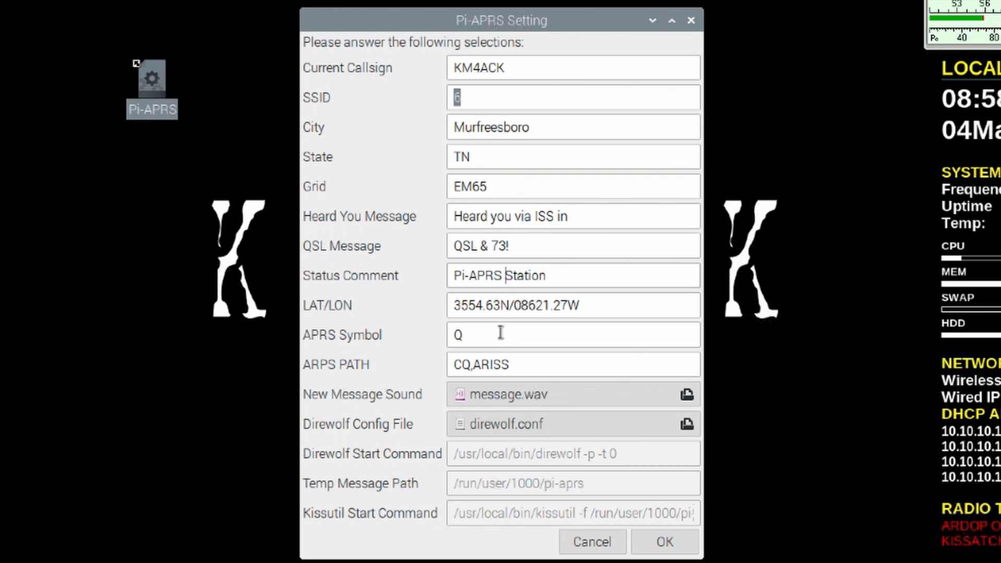
pyautogui.moveTo(465, 338)
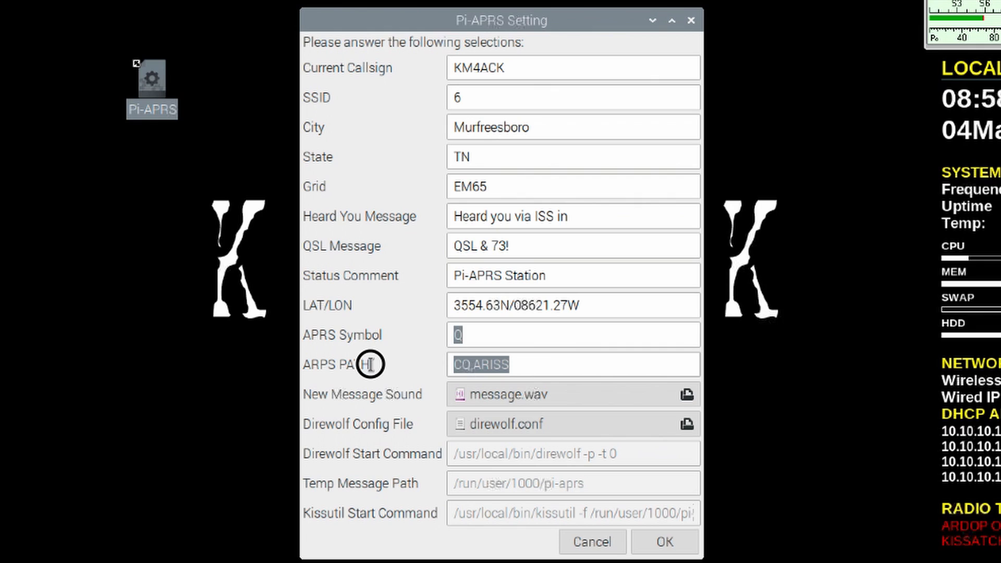
pyautogui.moveTo(558, 361)
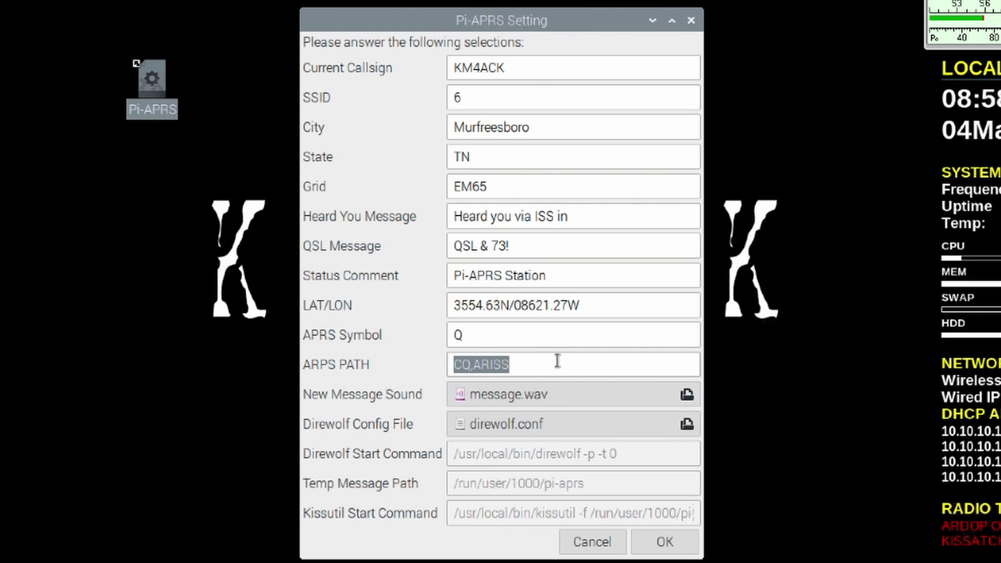
# Replace the ARPS PATH value CQ,ARISS with WIDE2-2.
pyautogui.write('WIDE')
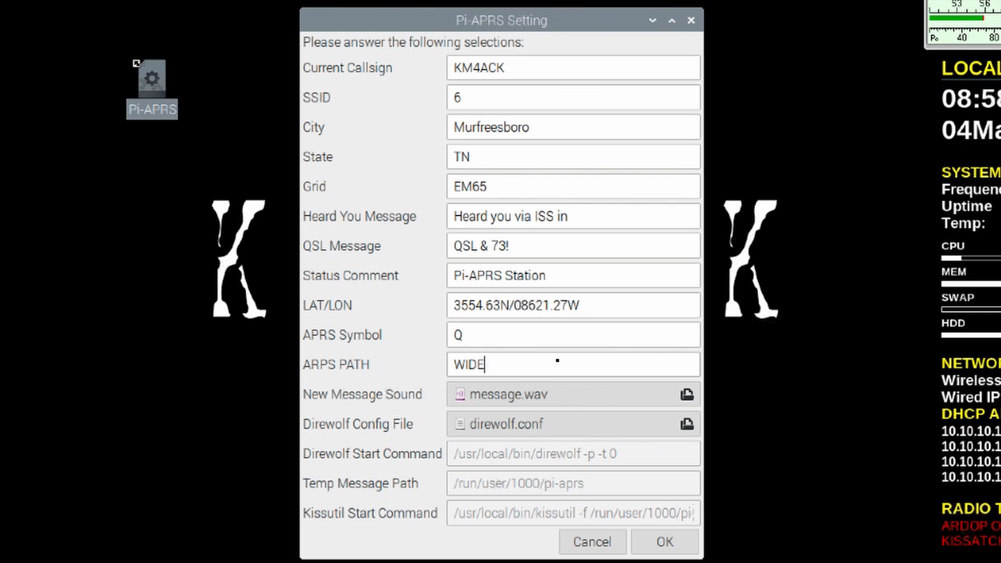
pyautogui.write('2-2')
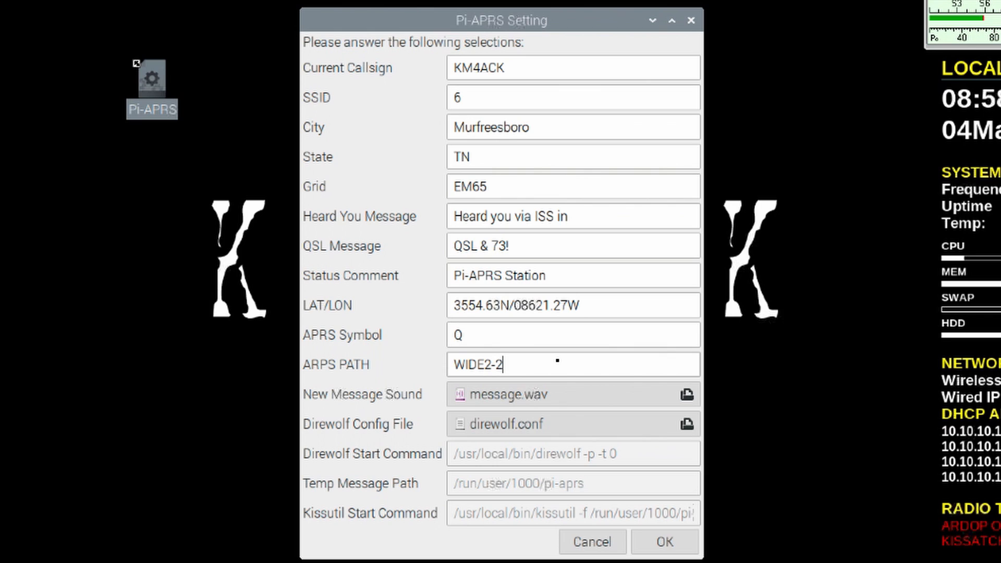
pyautogui.moveTo(461, 407)
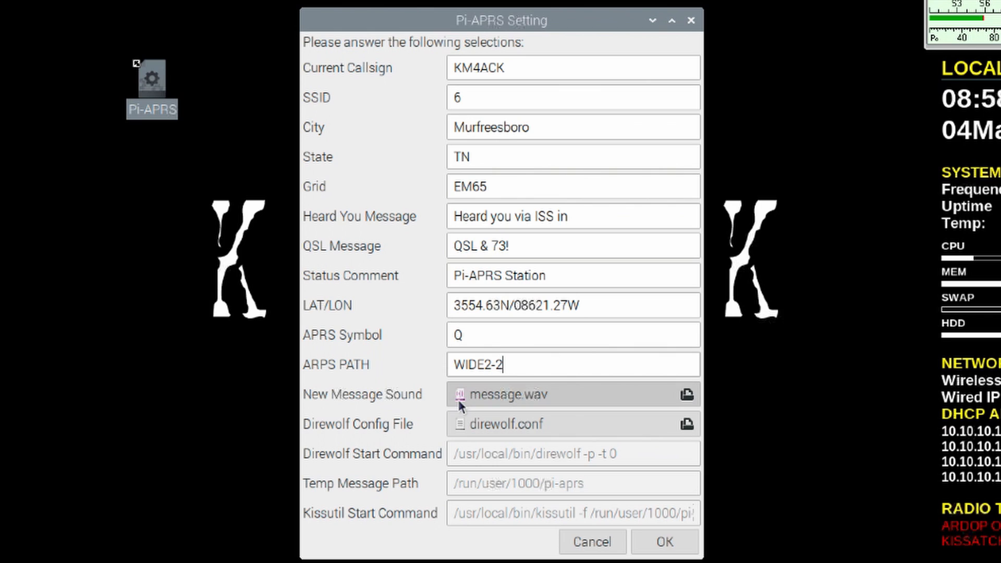
pyautogui.moveTo(570, 403)
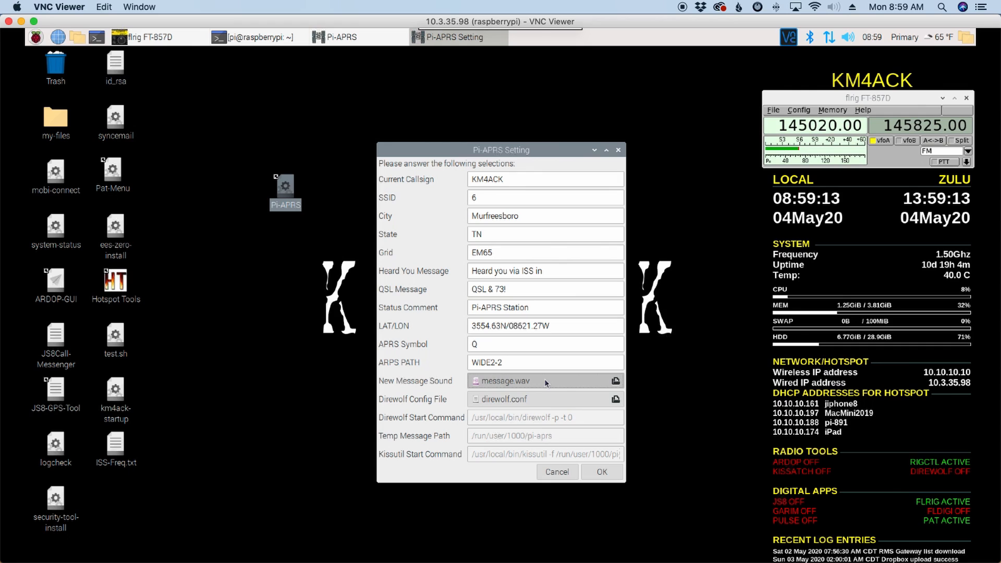
pyautogui.click(615, 381)
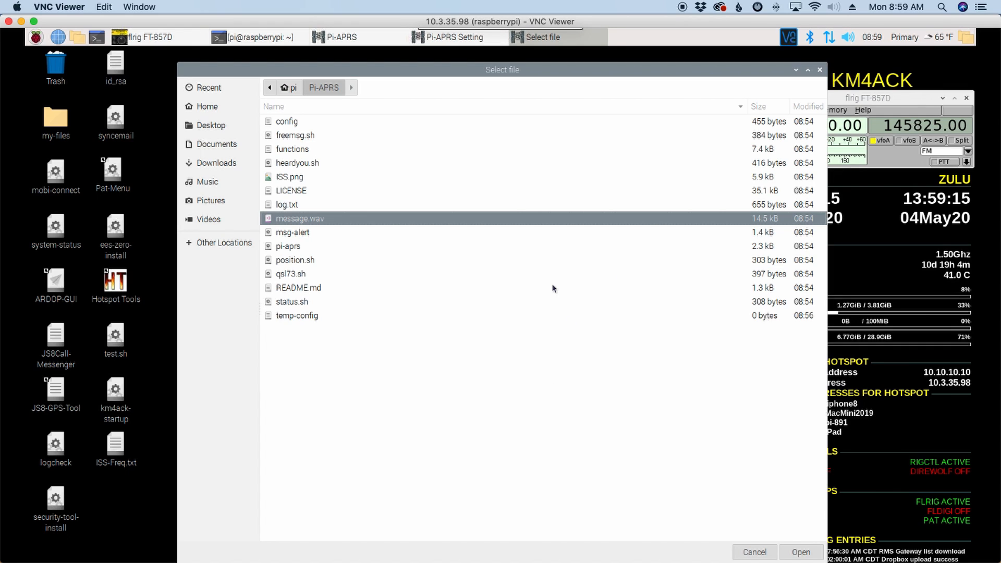
pyautogui.click(801, 552)
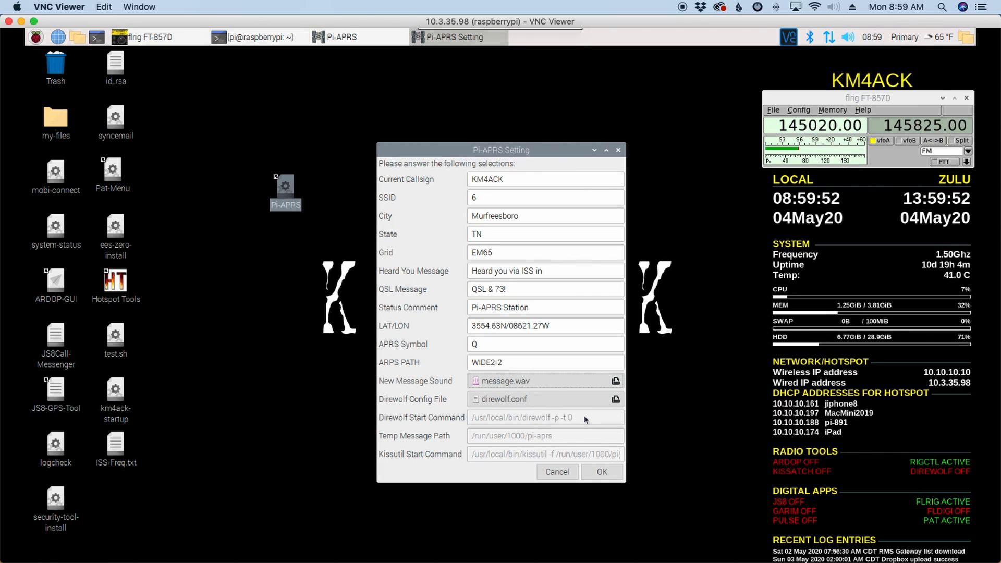
pyautogui.moveTo(556, 457)
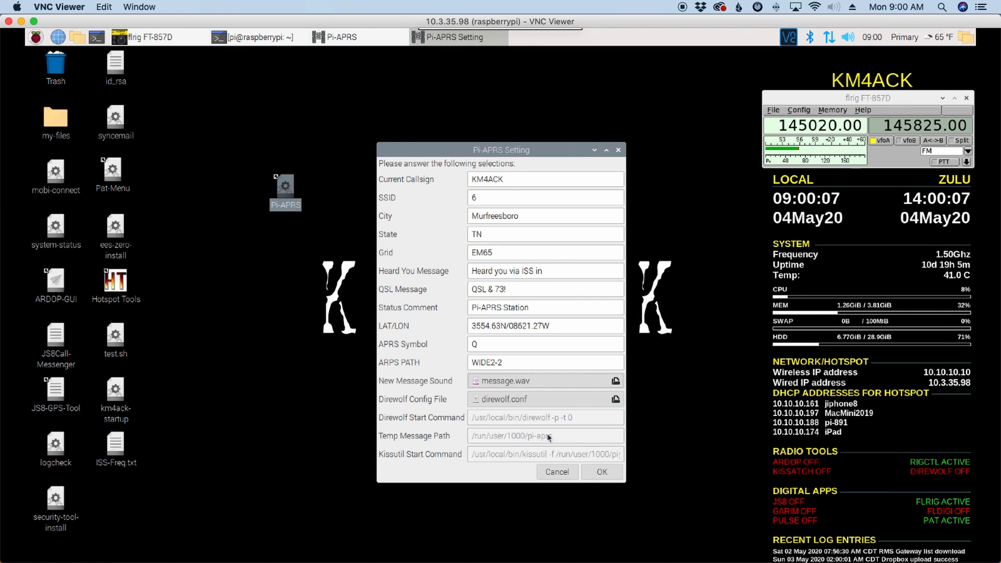
pyautogui.moveTo(553, 427)
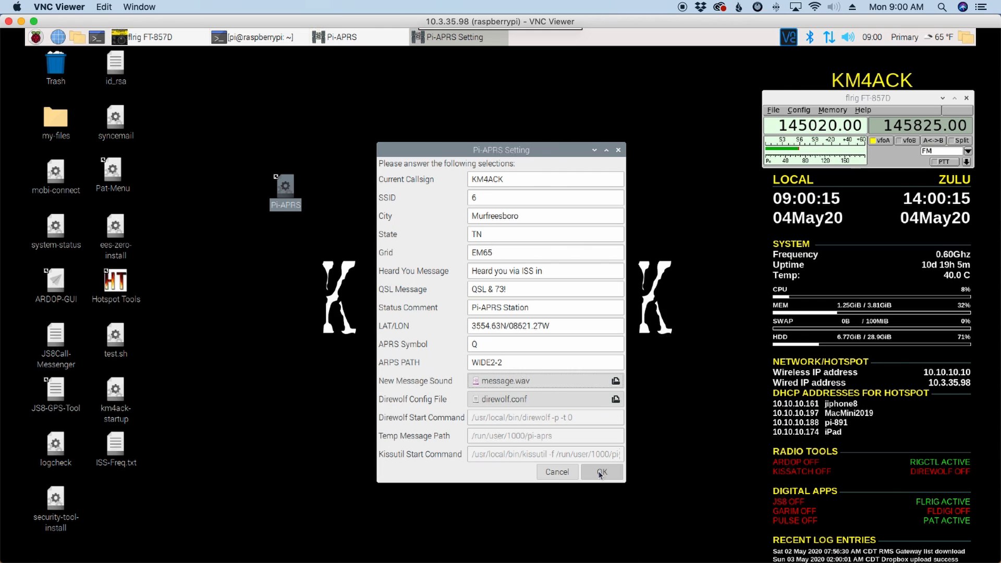
# Confirm the settings and view the config file in the Pi-APRS folder.
pyautogui.click(599, 472)
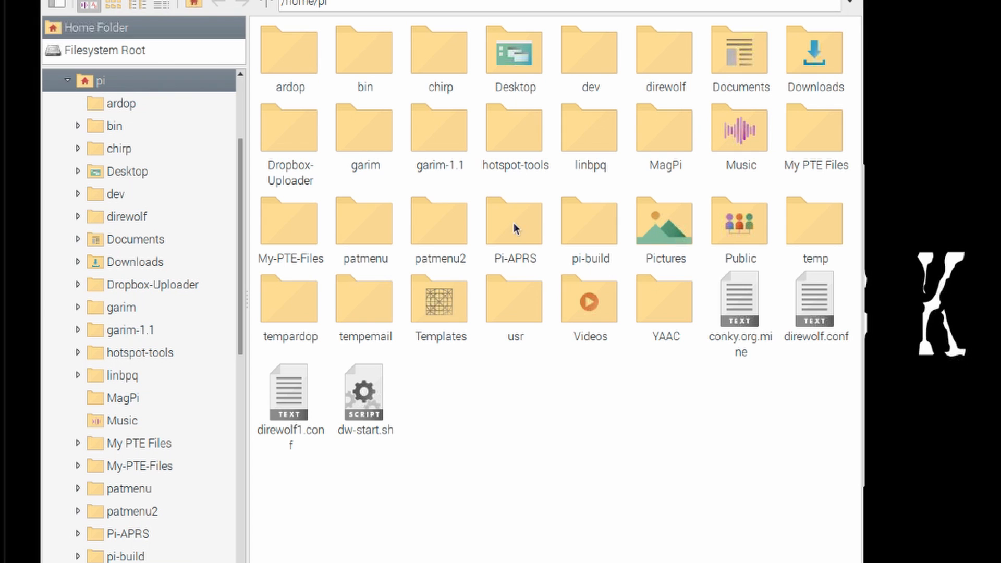
pyautogui.moveTo(514, 228)
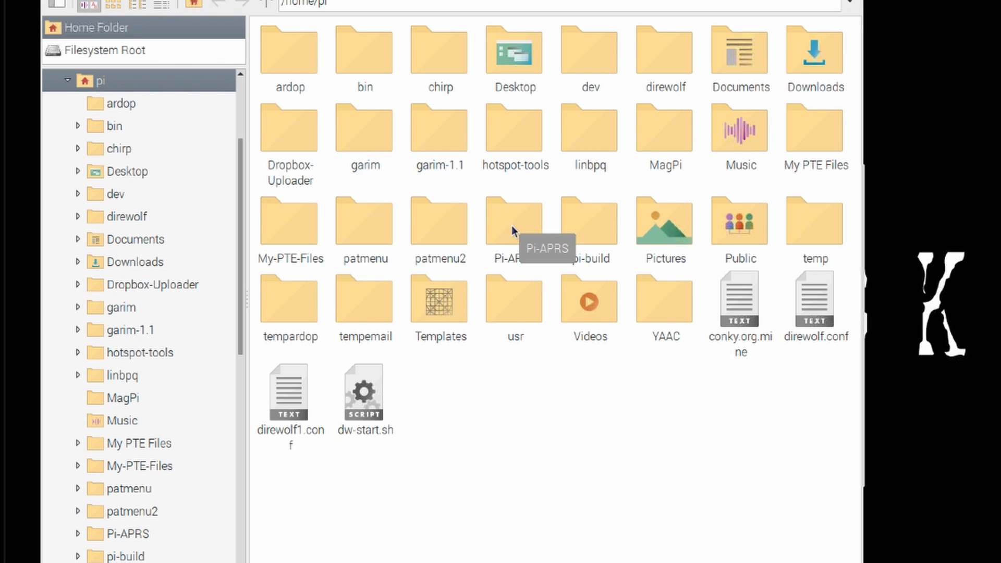
pyautogui.doubleClick(515, 220)
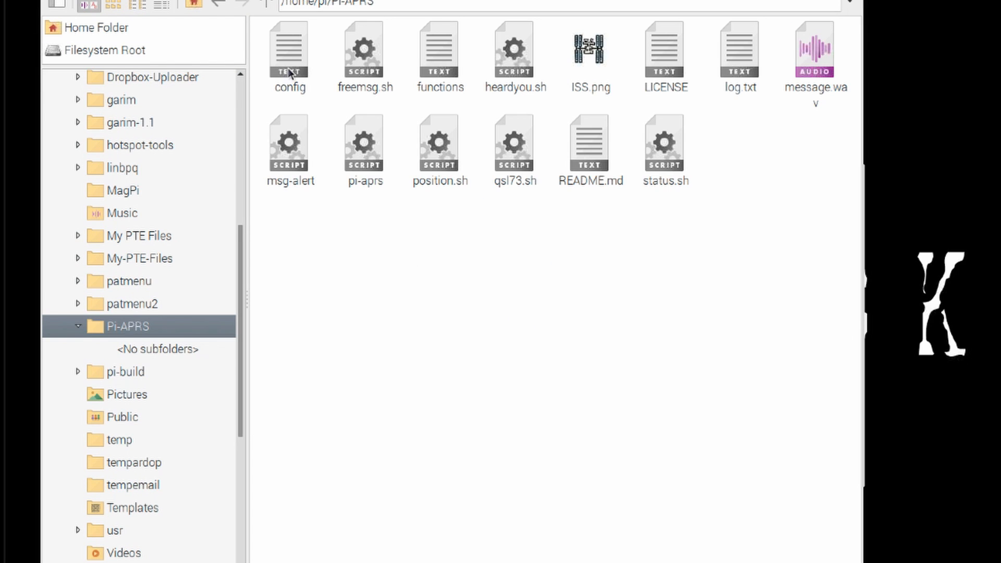
pyautogui.rightClick(289, 51)
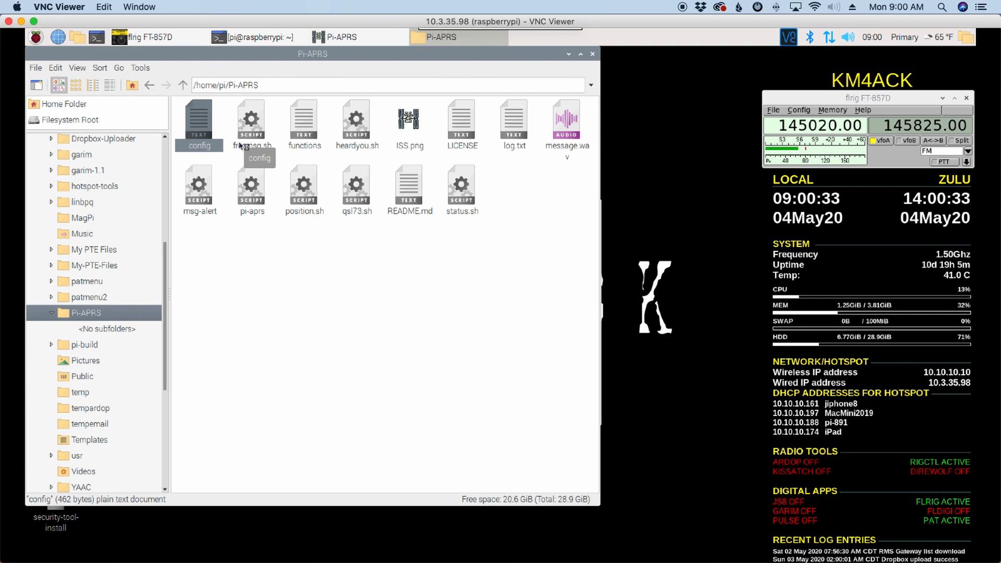
pyautogui.doubleClick(199, 120)
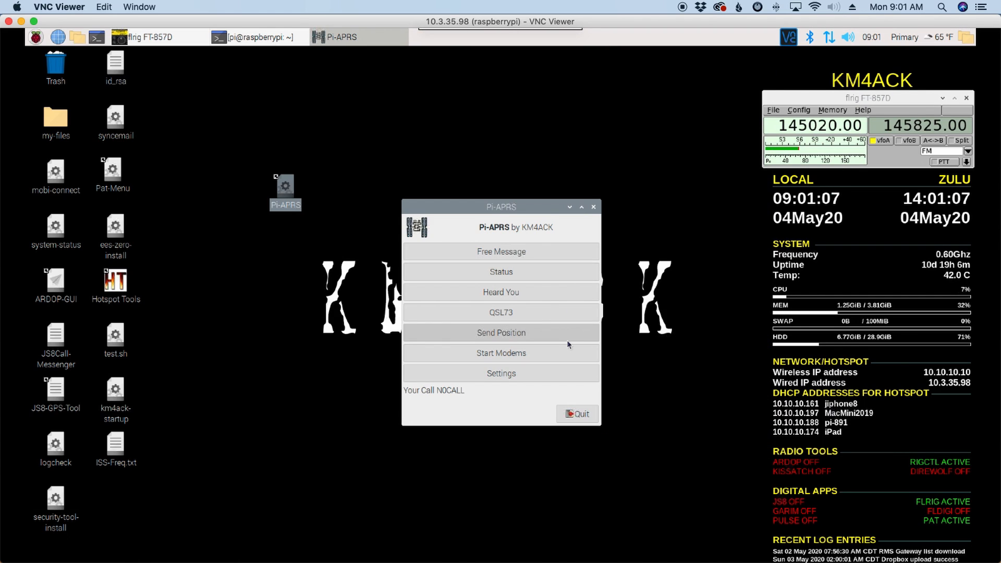
pyautogui.moveTo(555, 305)
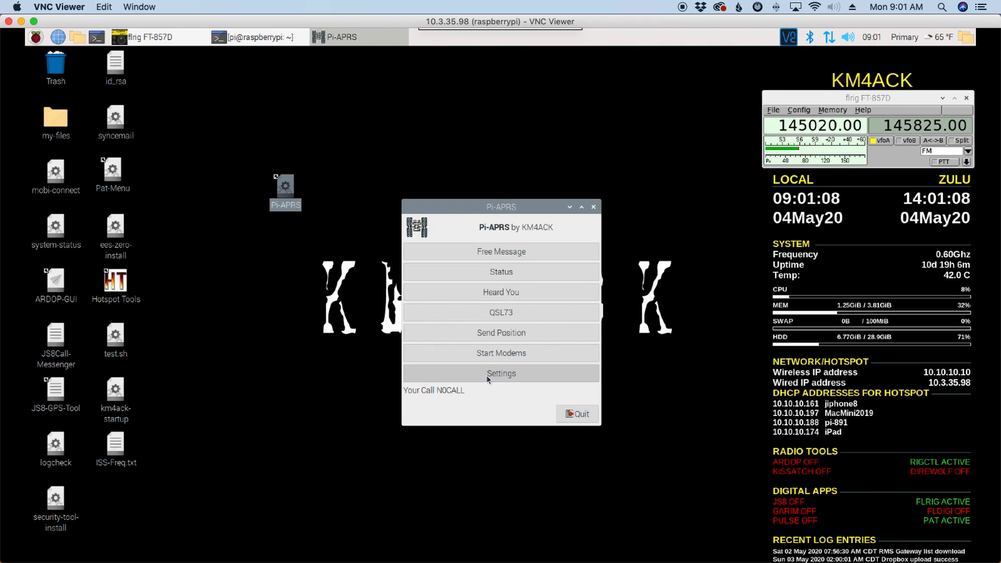
pyautogui.moveTo(450, 401)
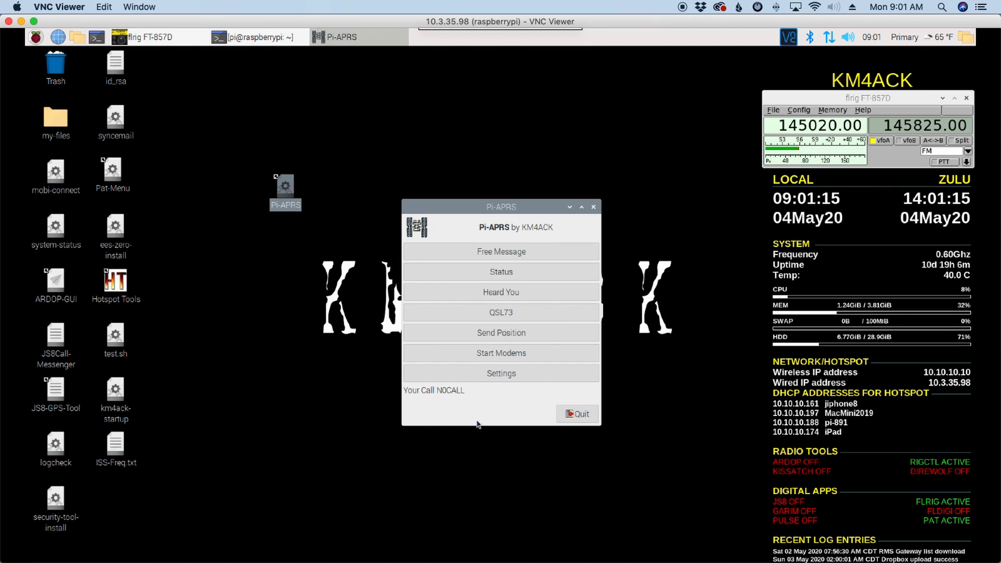
# Relaunch Pi-APRS from its desktop shortcut, showing Your Call KM4ACK.
pyautogui.click(575, 414)
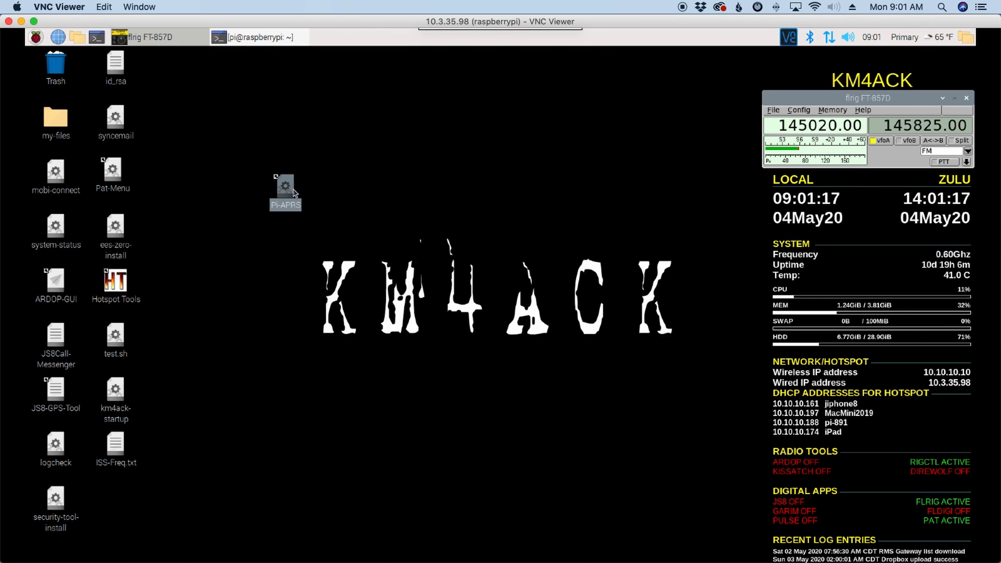
pyautogui.moveTo(385, 349)
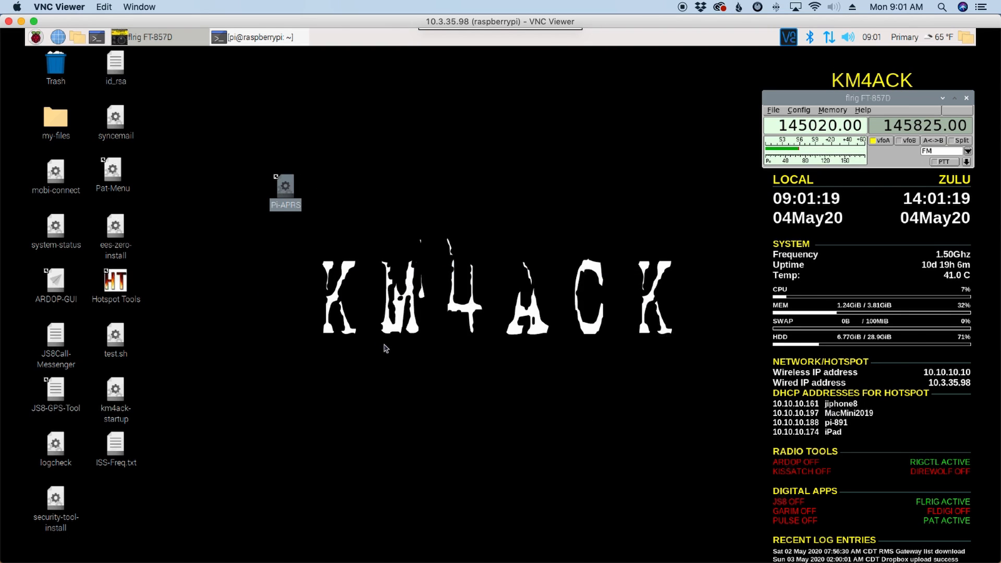
pyautogui.doubleClick(286, 185)
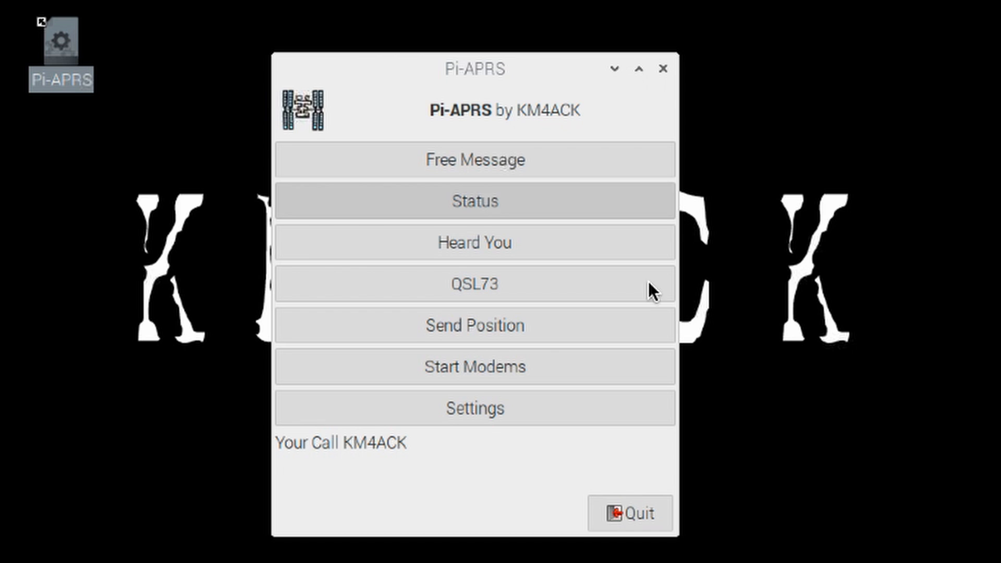
pyautogui.moveTo(474, 367)
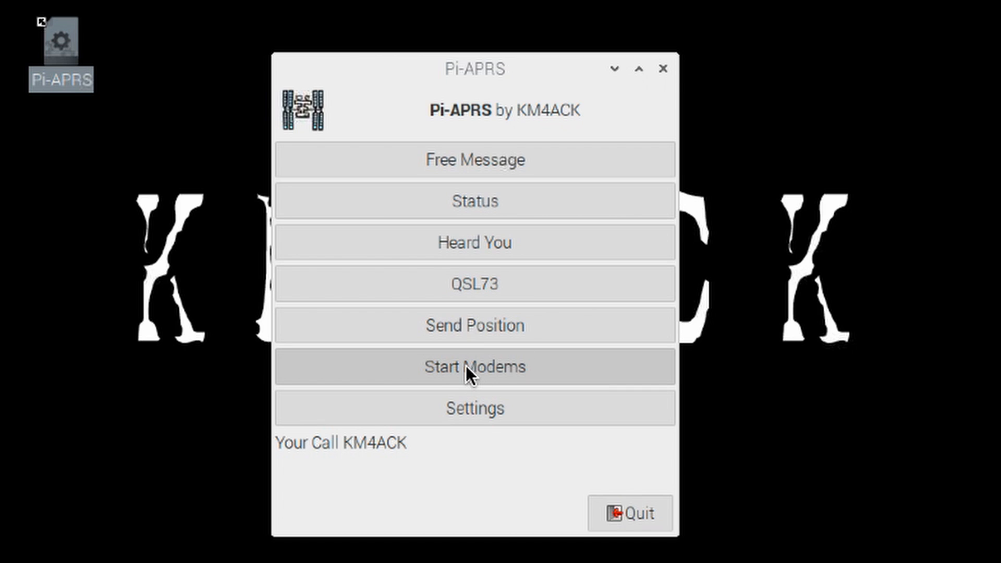
# Start the modems so a msg-alert terminal listens for incoming messages.
pyautogui.click(475, 366)
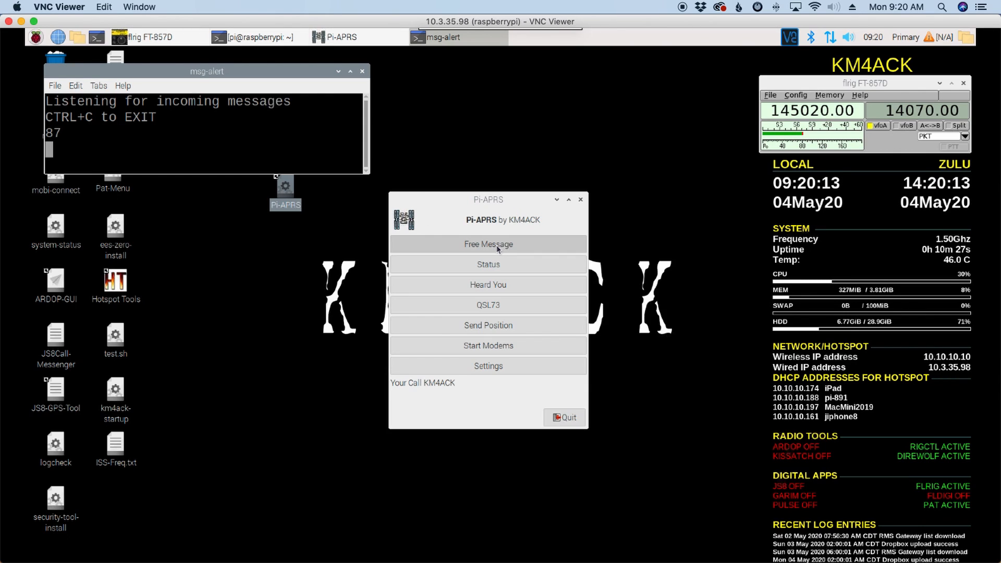
# Send the terrestrial free message 'test message' to KM4ACK-2.
pyautogui.click(488, 244)
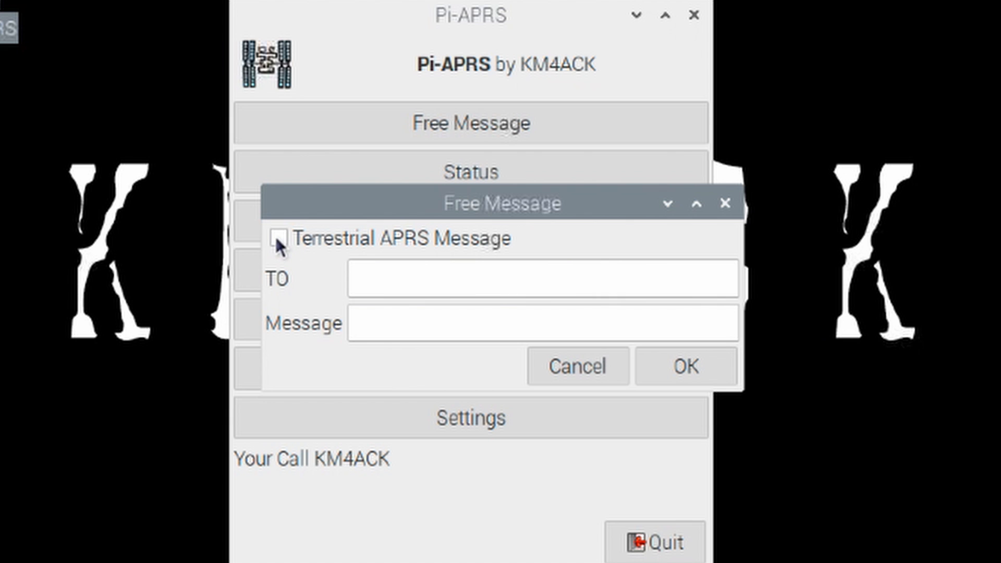
pyautogui.click(279, 239)
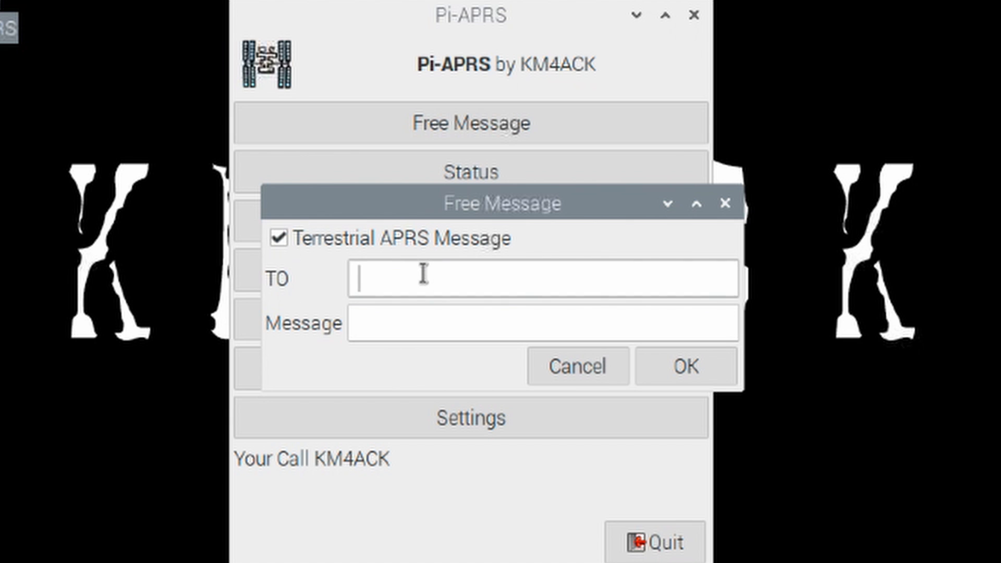
pyautogui.write('KM4ACK-2')
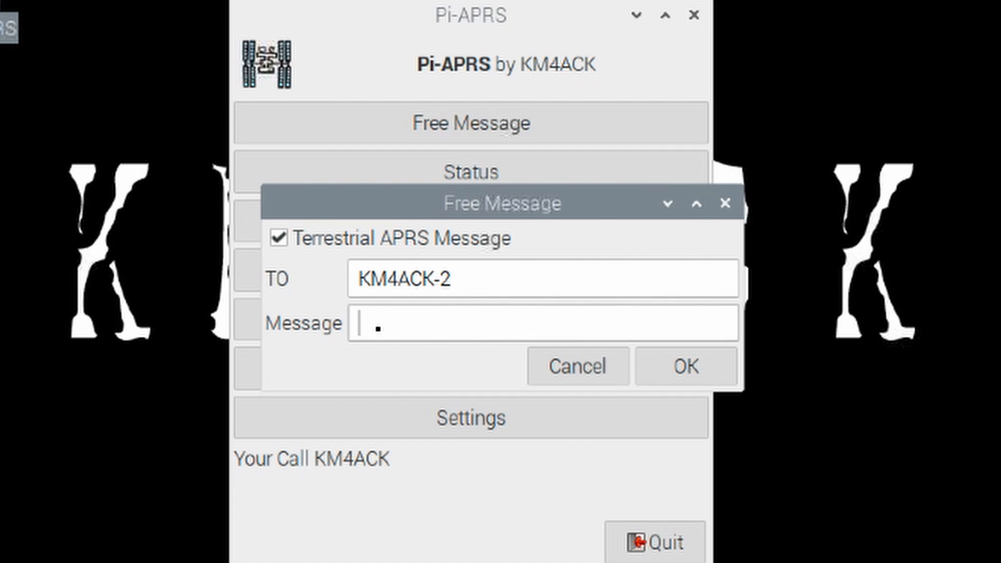
pyautogui.write('test message')
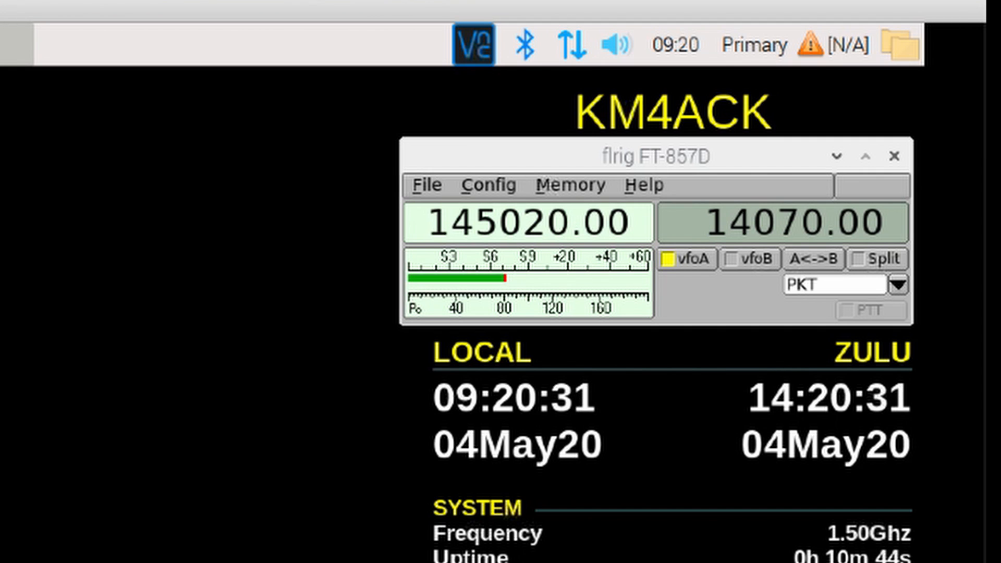
pyautogui.moveTo(427, 194)
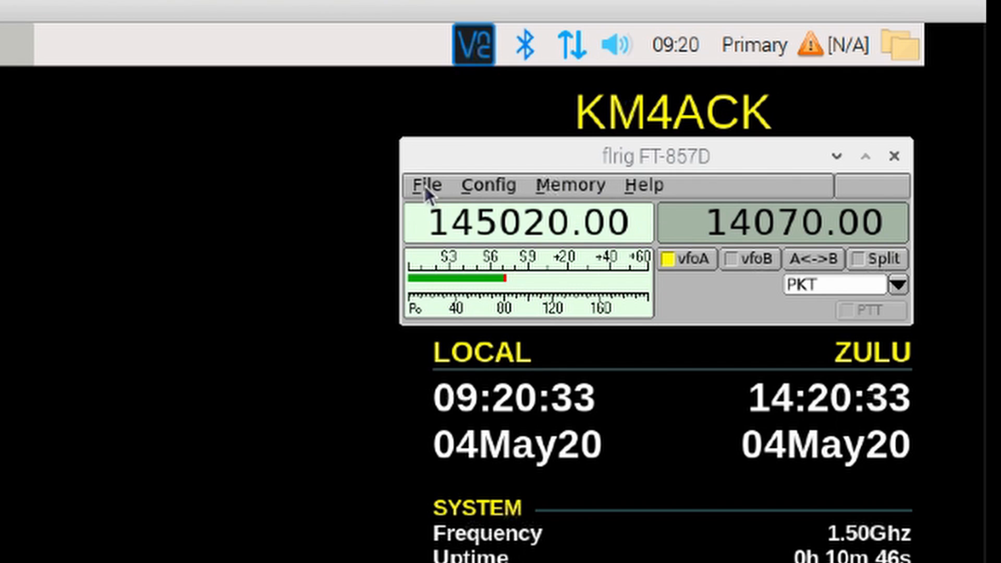
pyautogui.moveTo(539, 246)
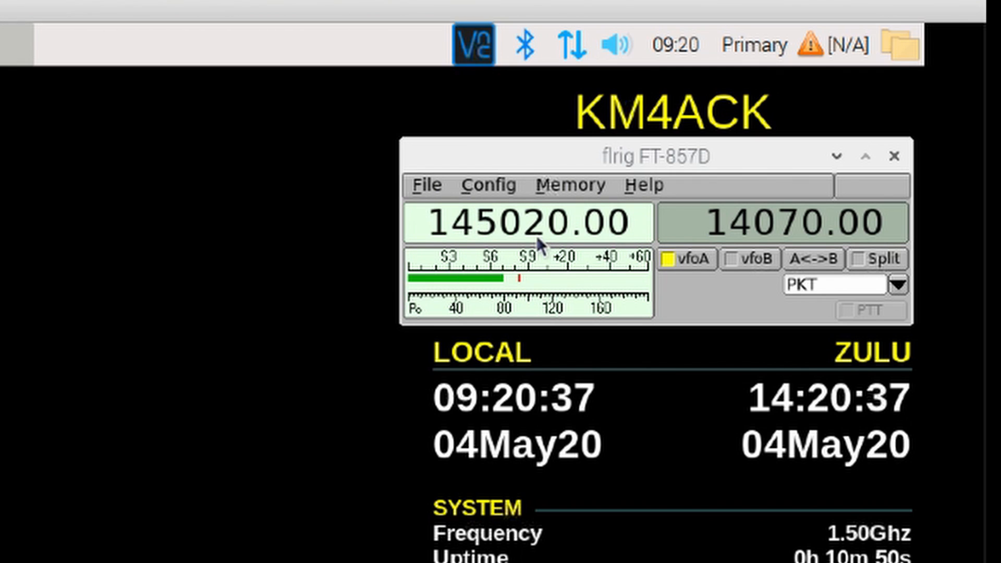
pyautogui.moveTo(207, 475)
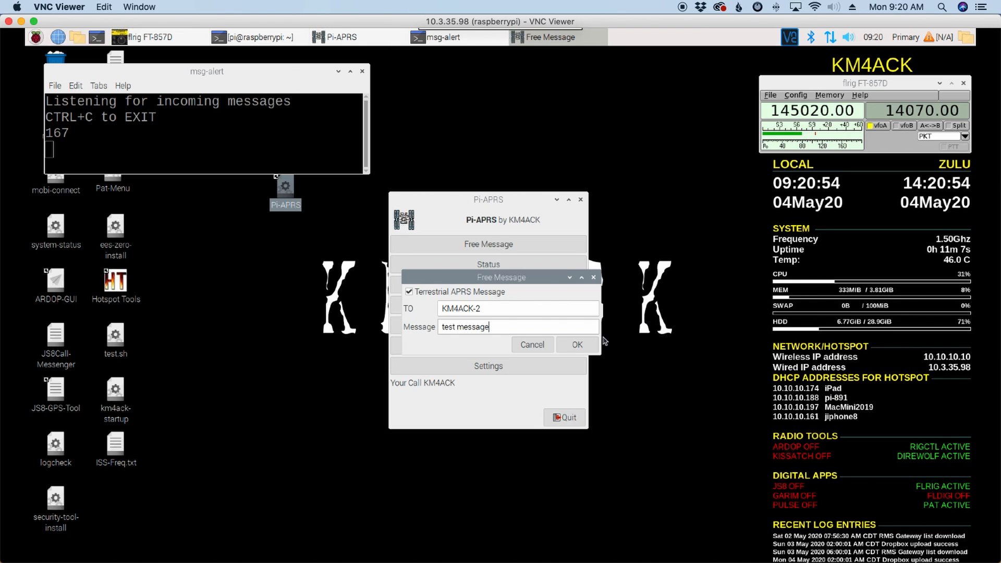
pyautogui.click(576, 345)
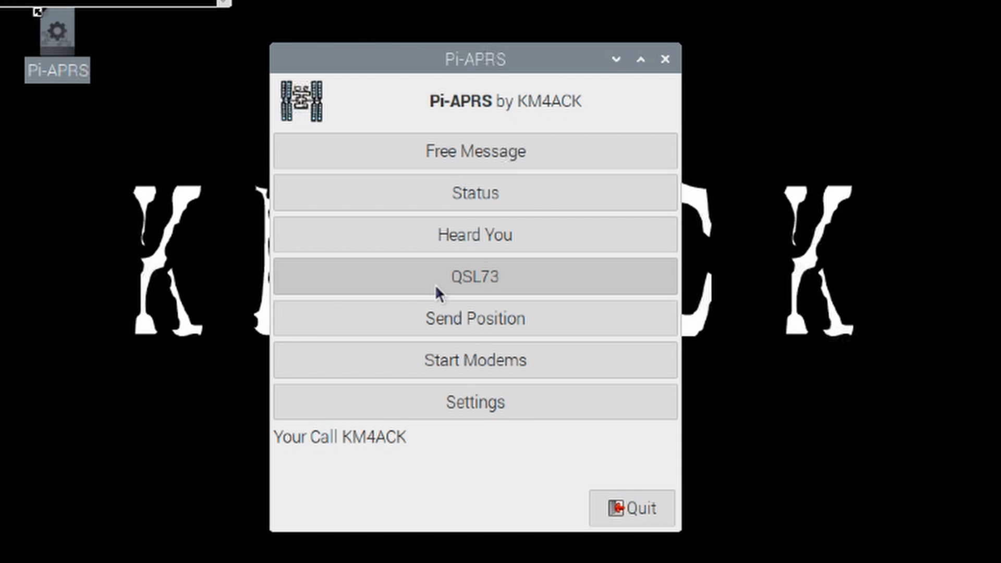
pyautogui.moveTo(540, 213)
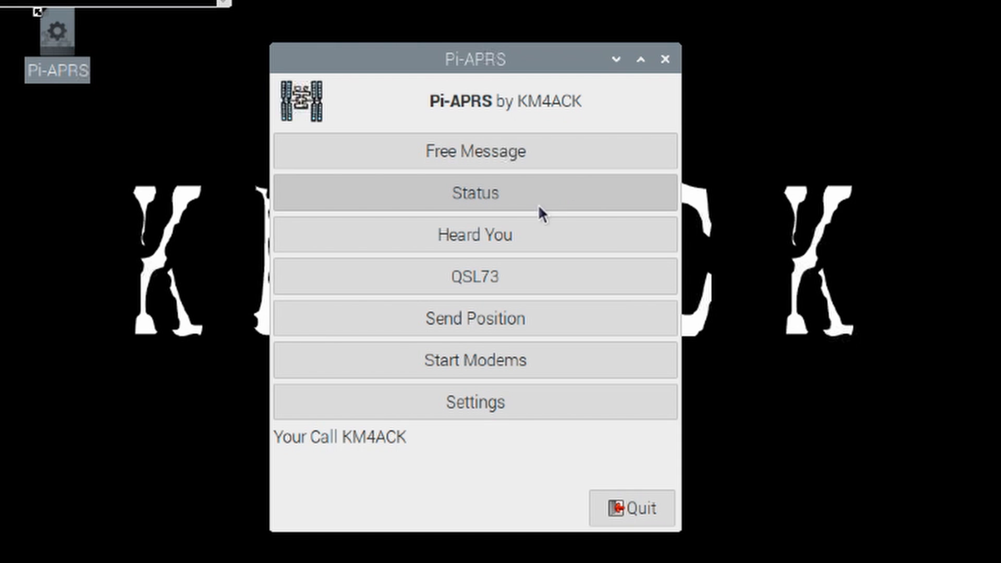
pyautogui.moveTo(498, 234)
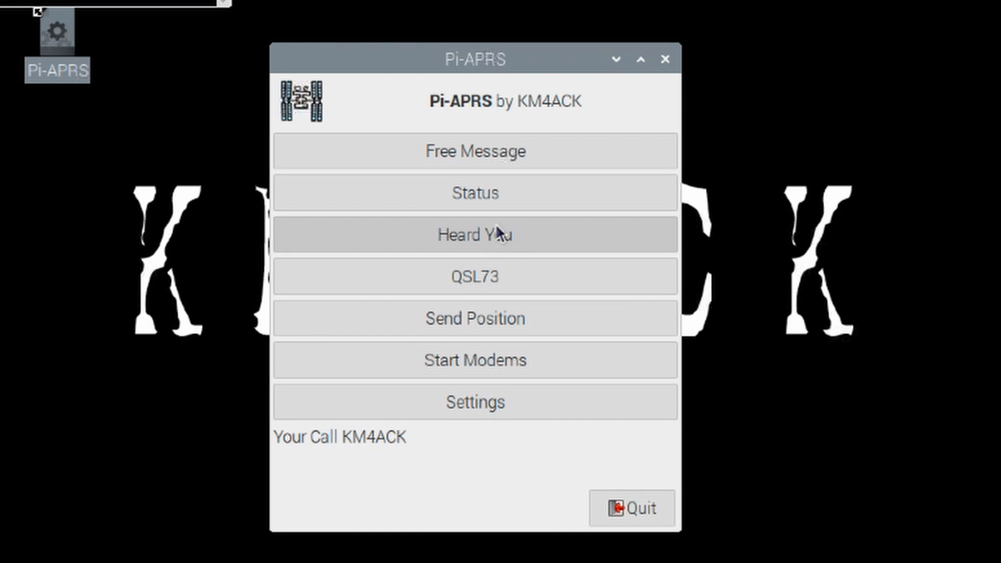
pyautogui.moveTo(489, 277)
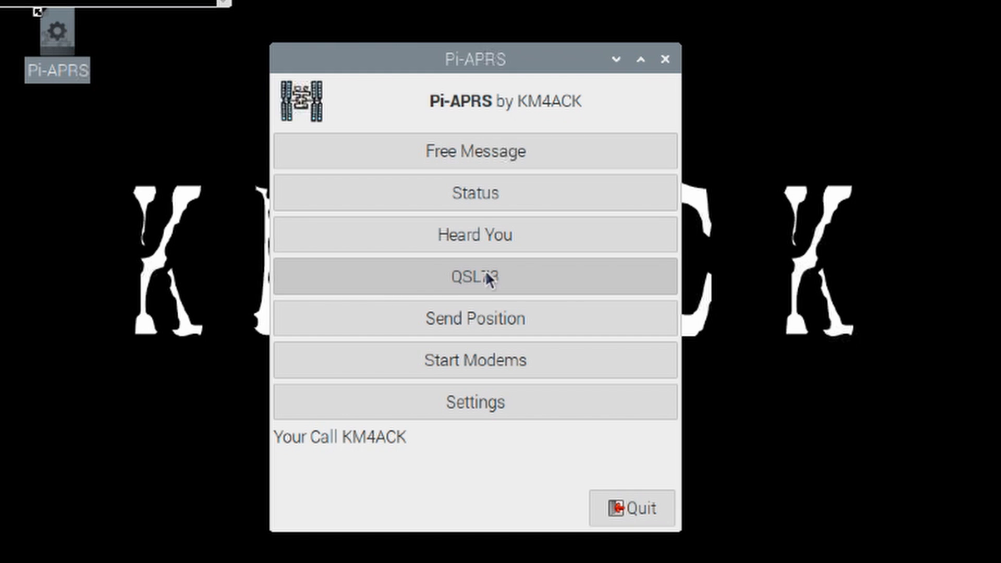
pyautogui.moveTo(524, 327)
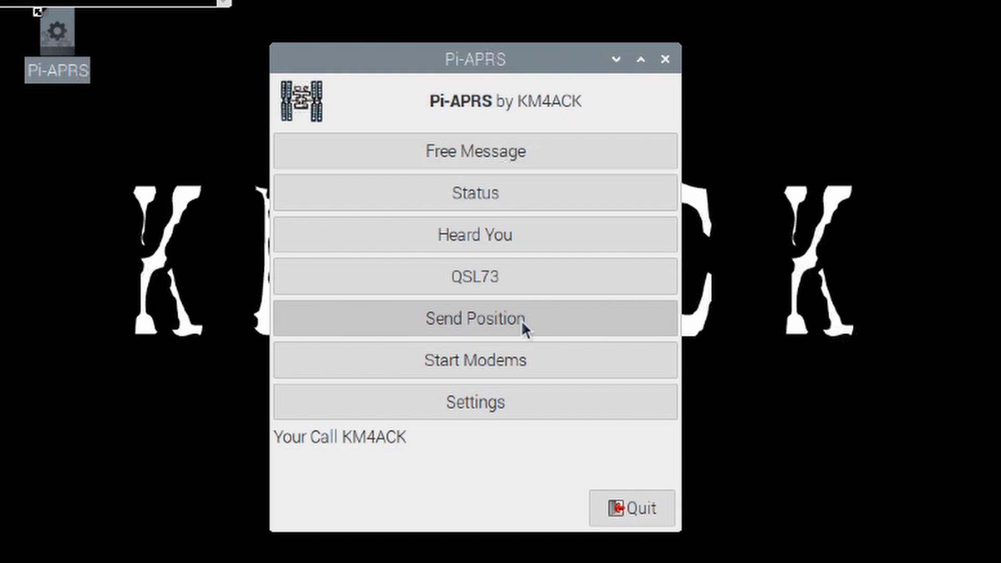
pyautogui.moveTo(542, 325)
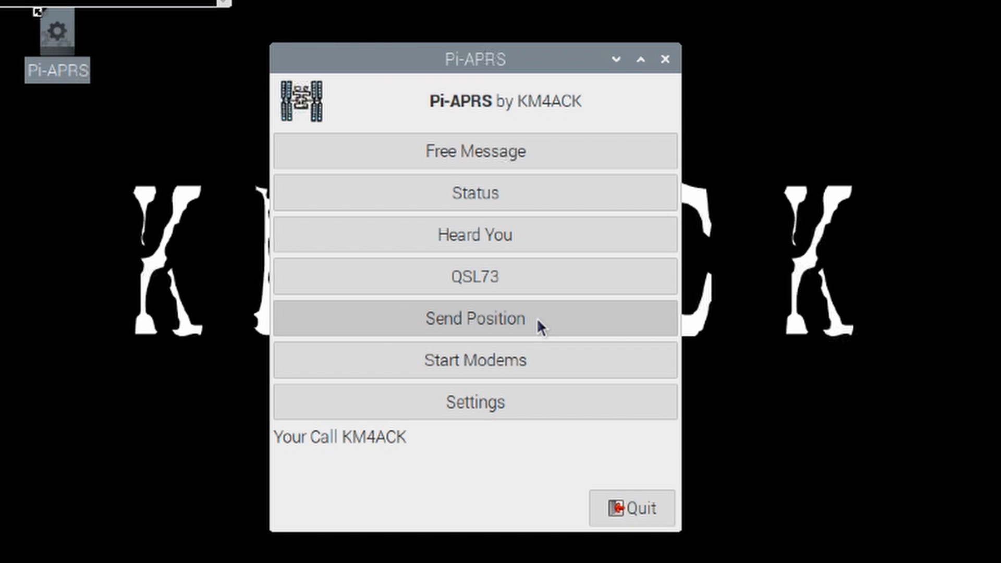
pyautogui.moveTo(632, 509)
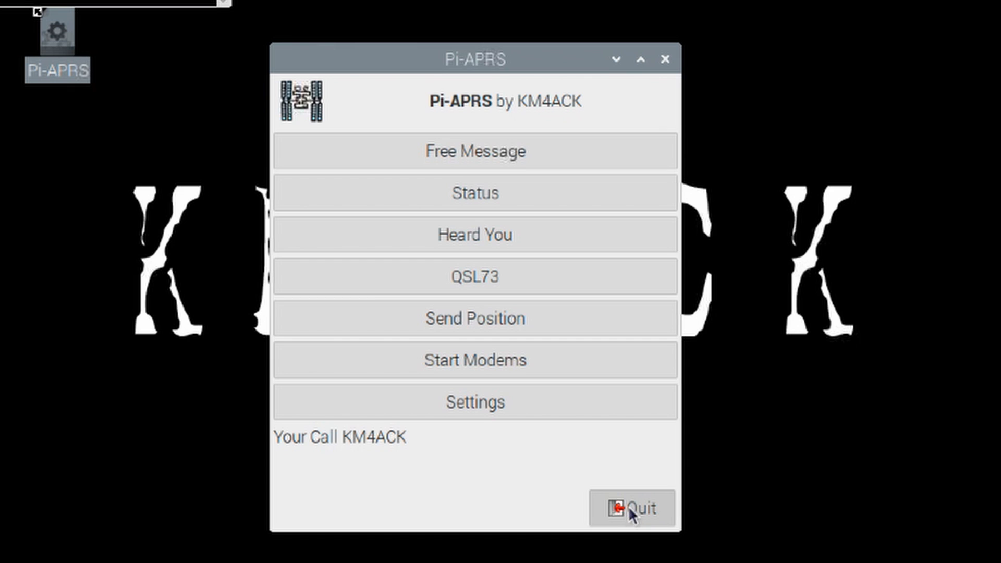
# Quit Pi-APRS from its main window.
pyautogui.click(631, 509)
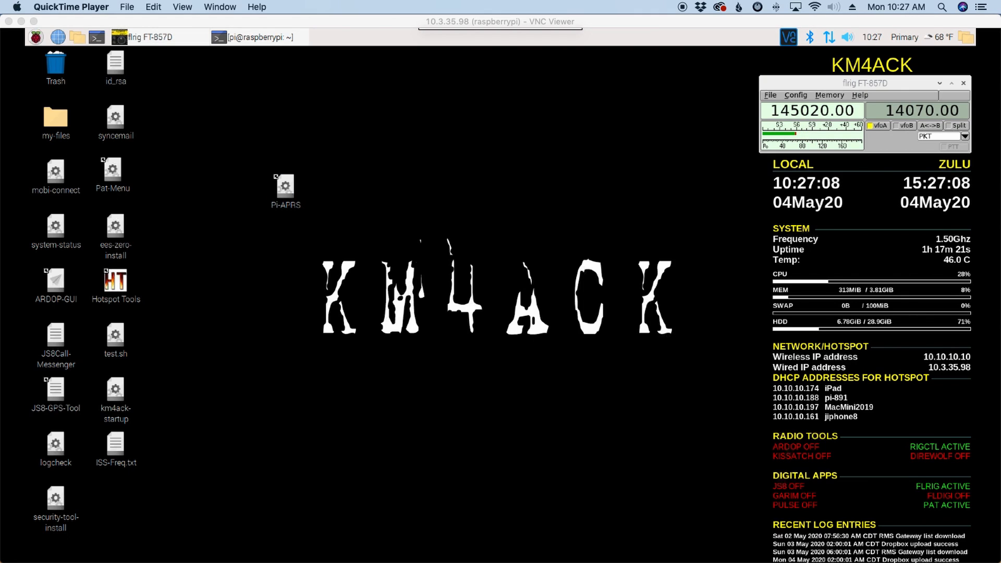
pyautogui.moveTo(217, 354)
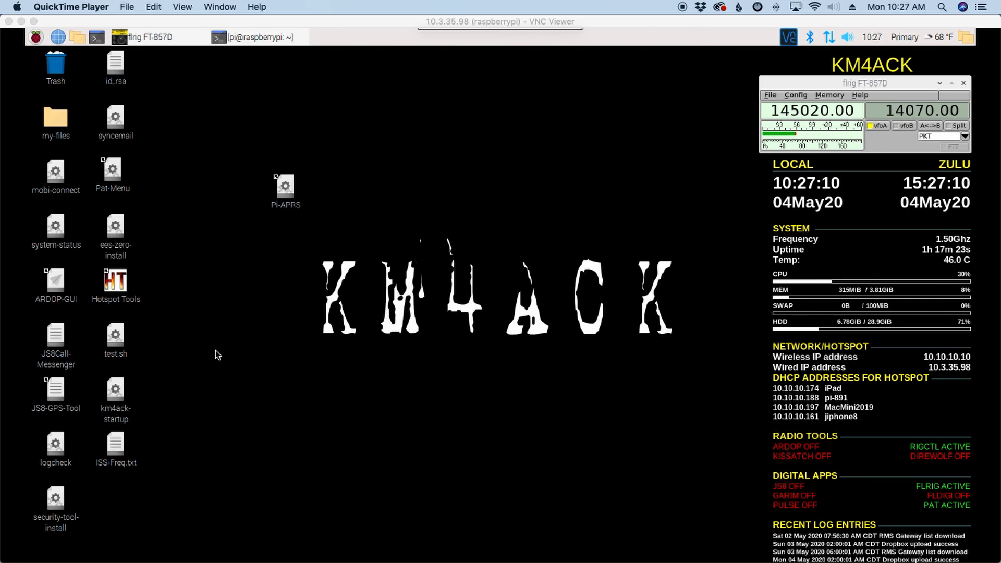
# Browse home to Pi-APRS/logs and select the session log file log.04May20-0915.
pyautogui.click(76, 37)
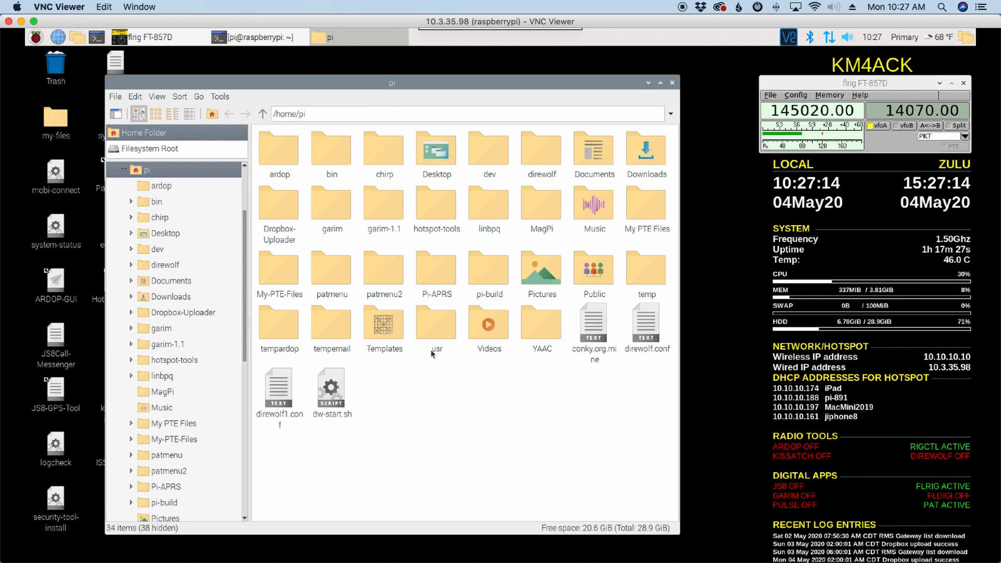
pyautogui.moveTo(441, 279)
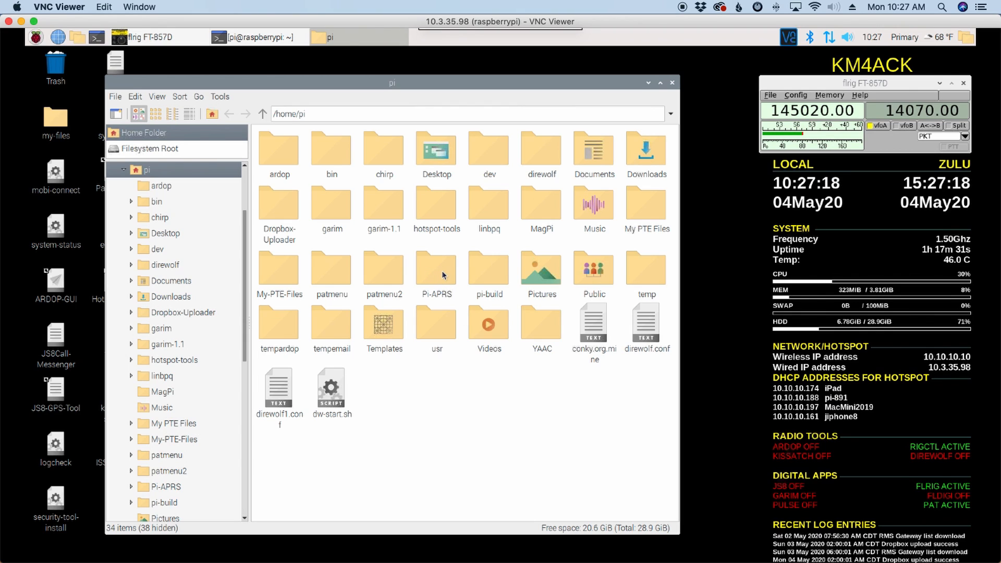
pyautogui.doubleClick(436, 268)
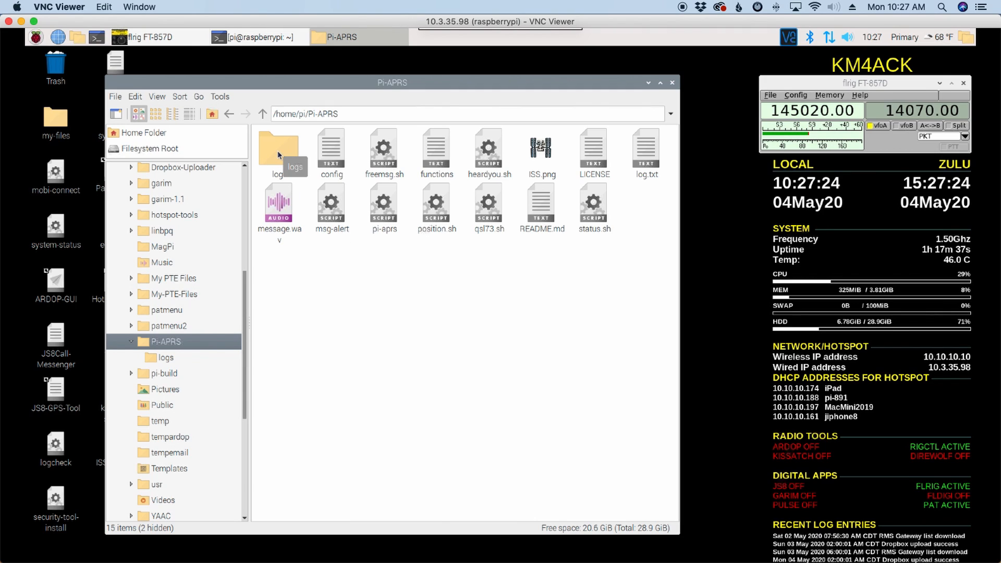
pyautogui.doubleClick(277, 147)
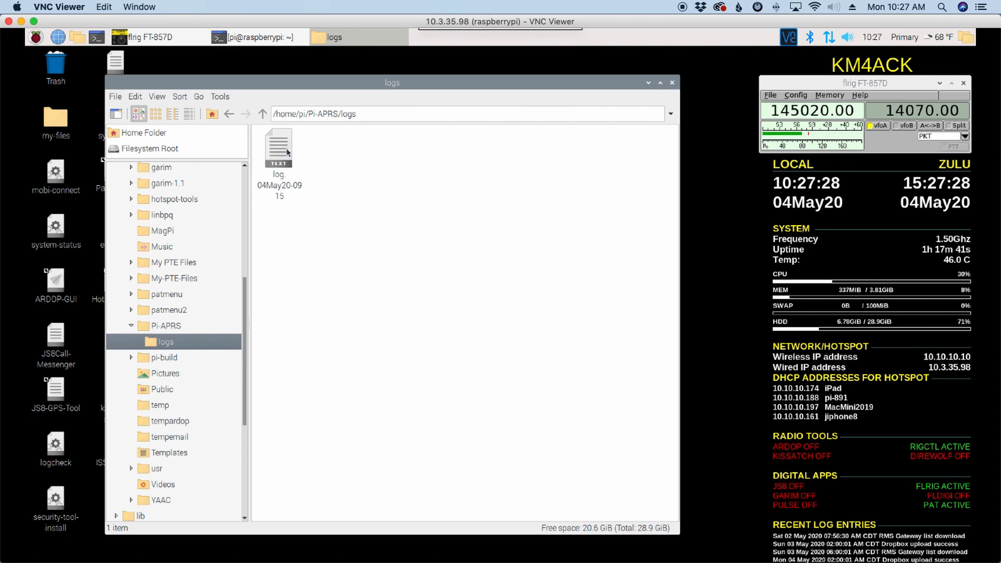
pyautogui.moveTo(327, 252)
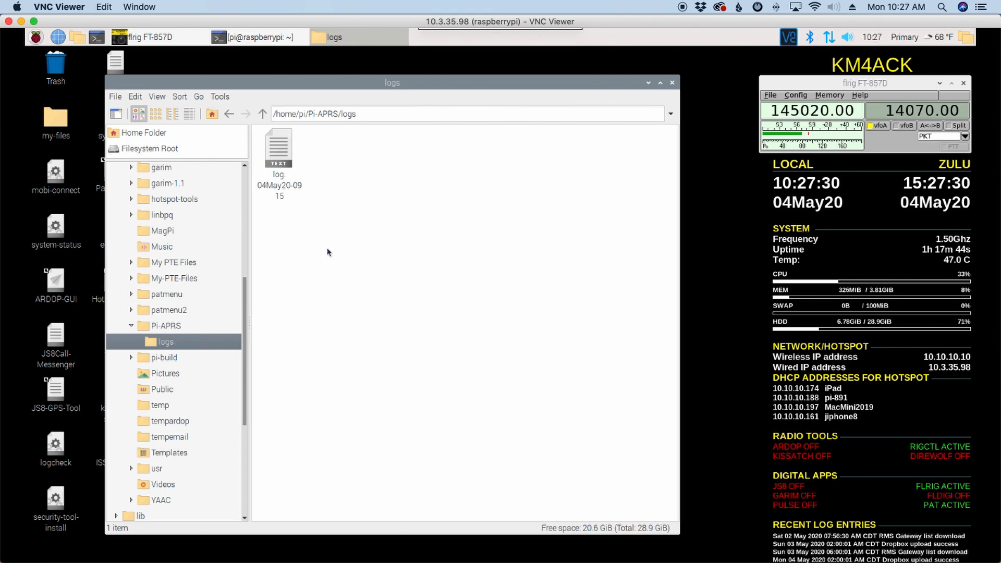
pyautogui.click(279, 147)
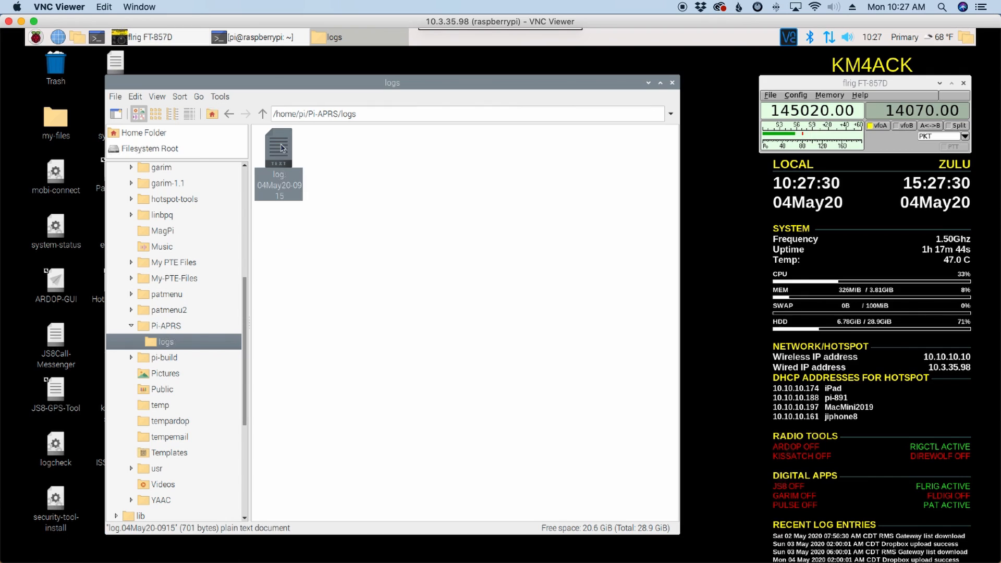